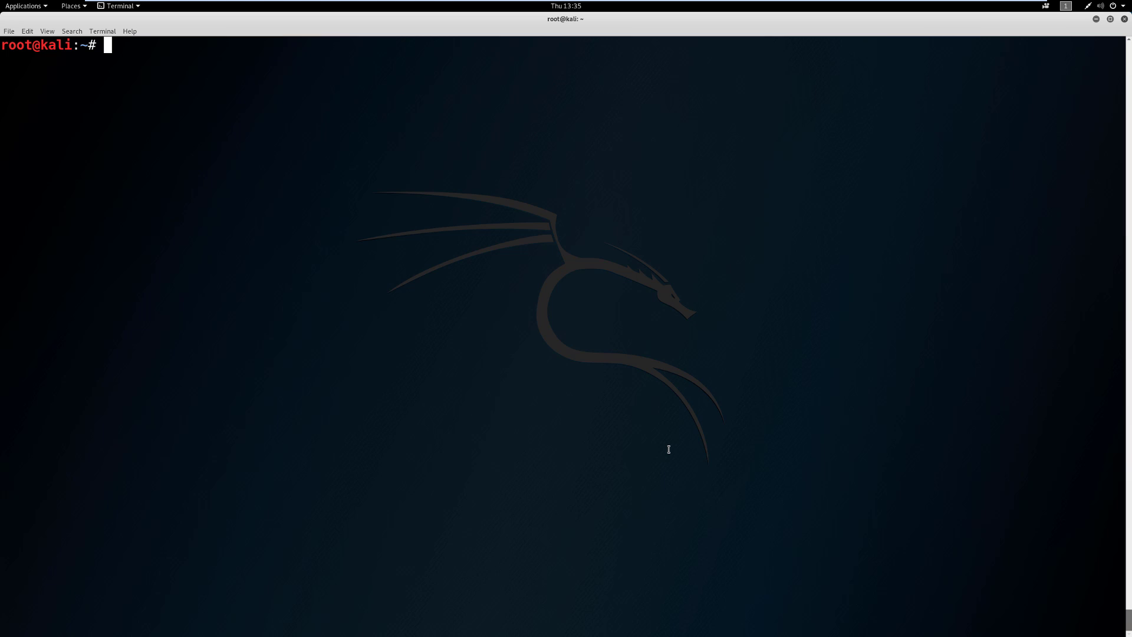
- Run 'apt-get update && apt-get upgrade' at the root prompt
type("ap")
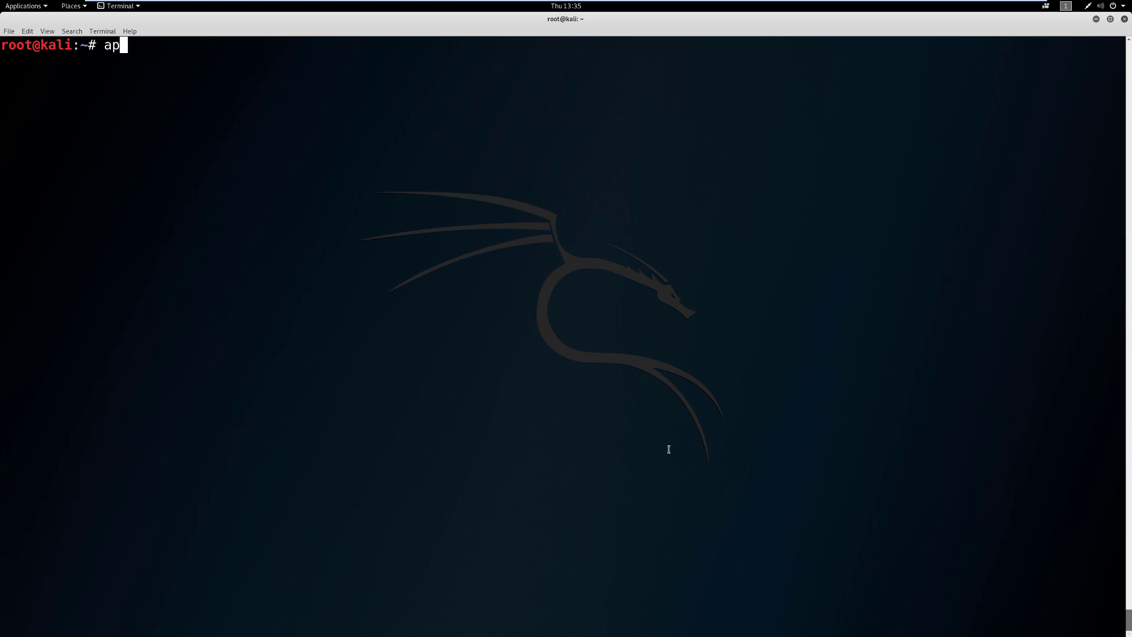
type("t-")
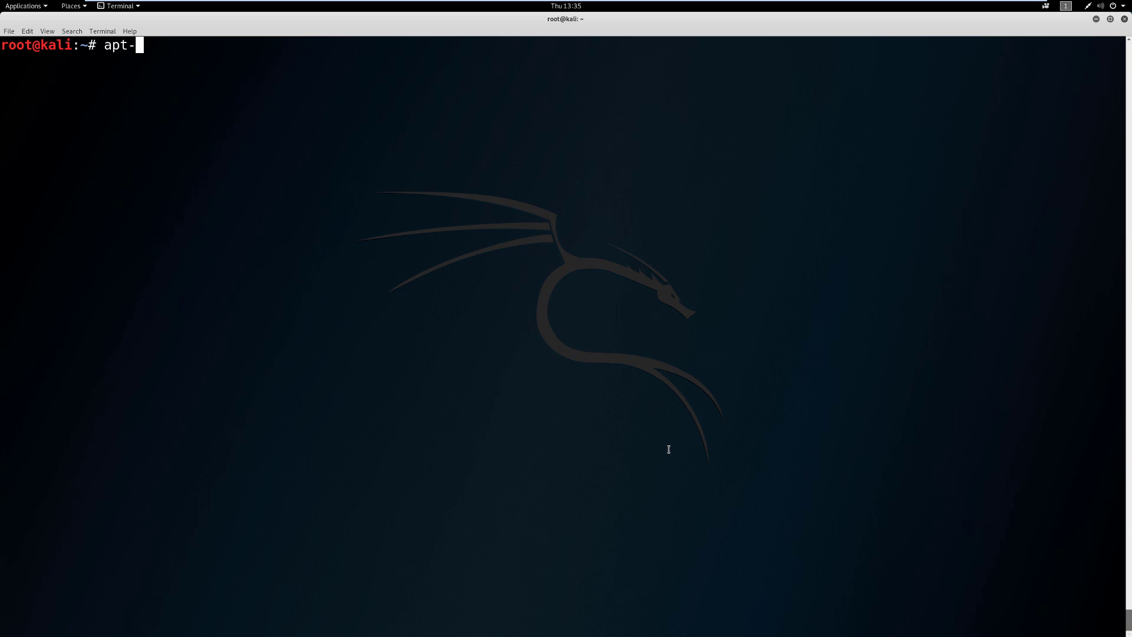
type("get")
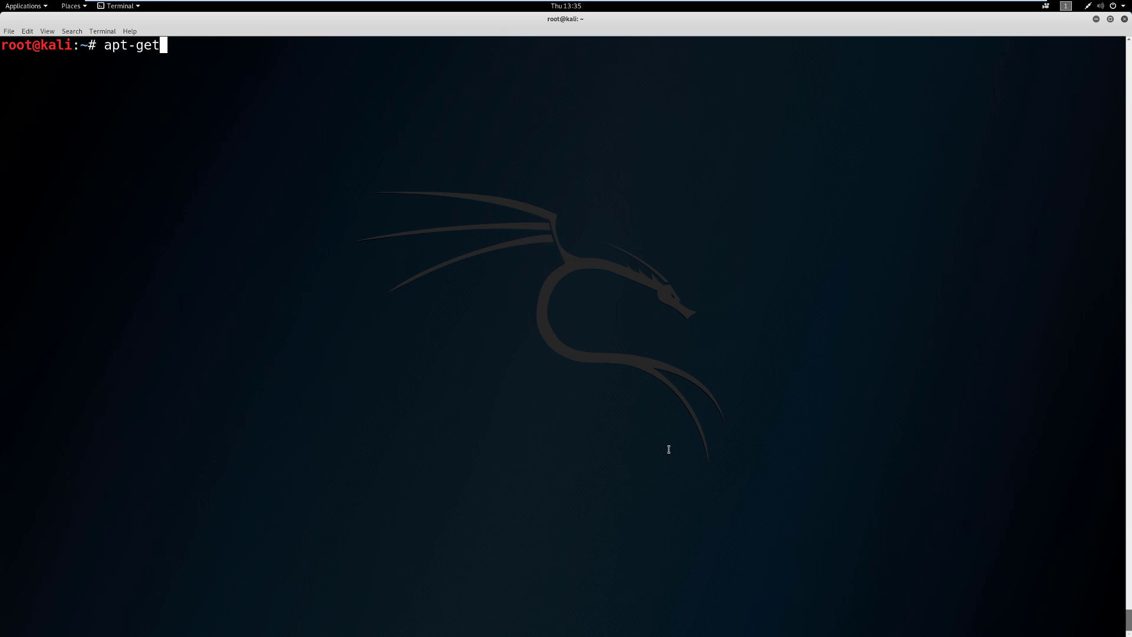
type("update")
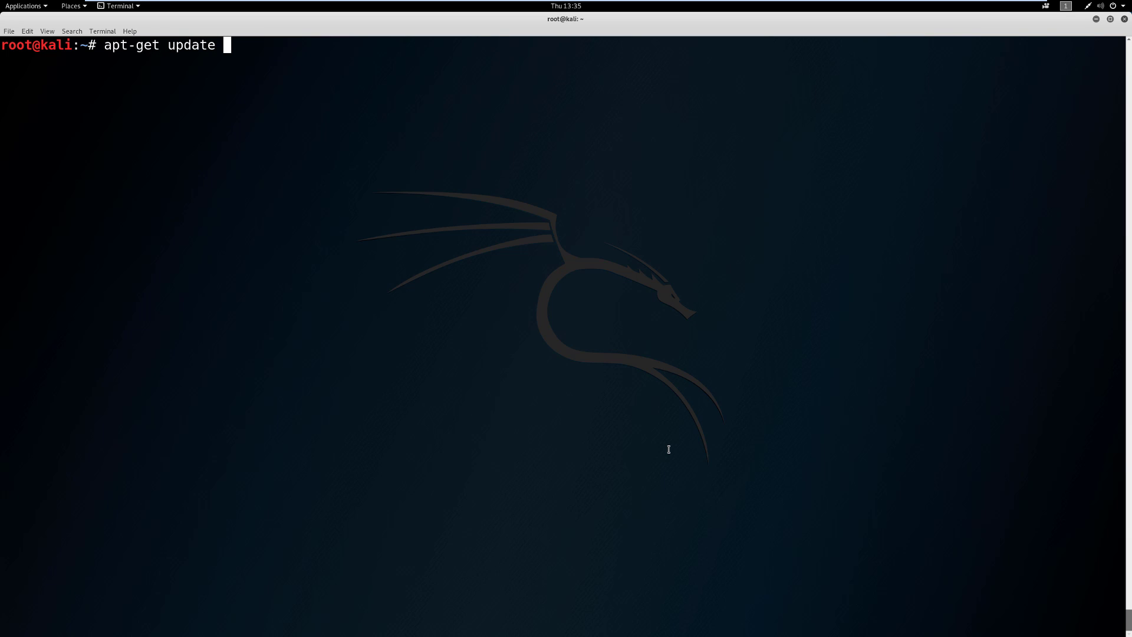
type("&& a")
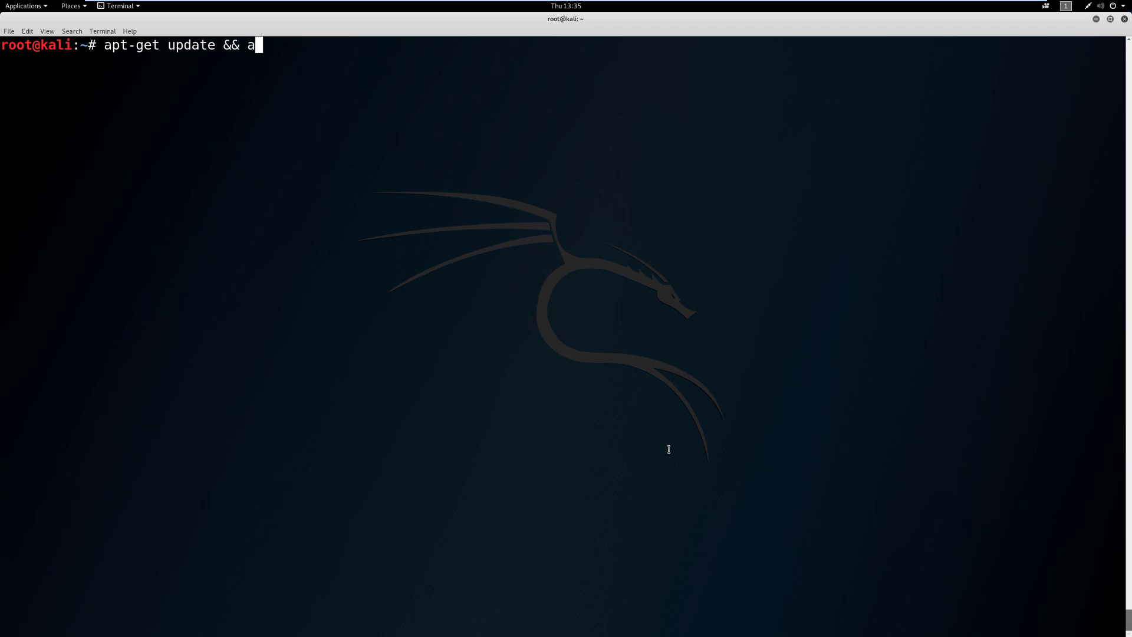
type("pt-get u")
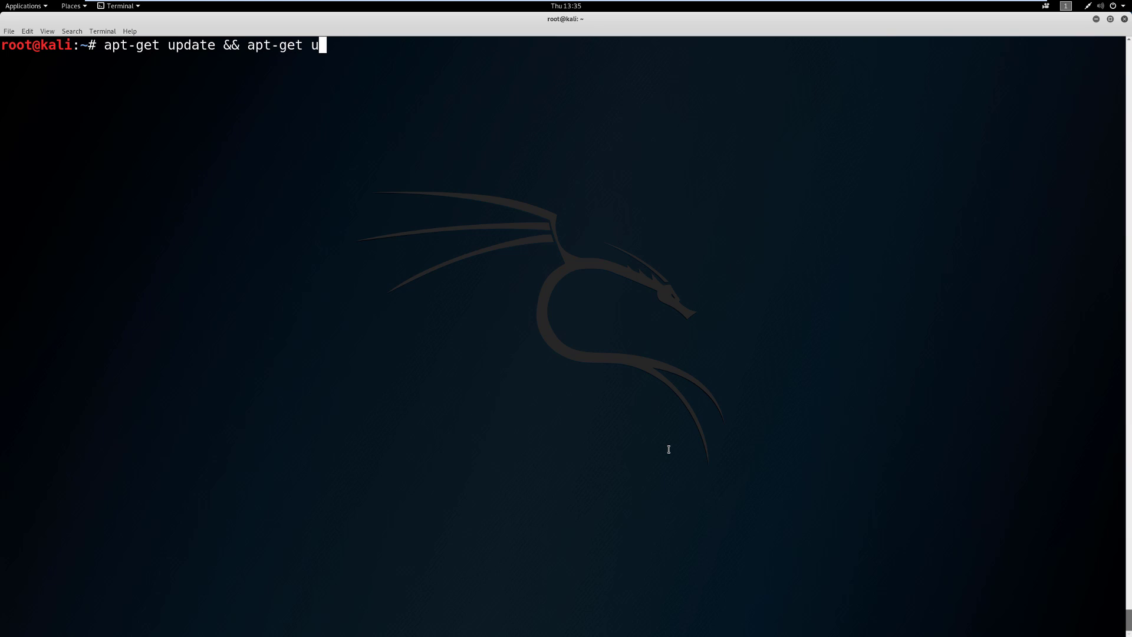
type("pgrade")
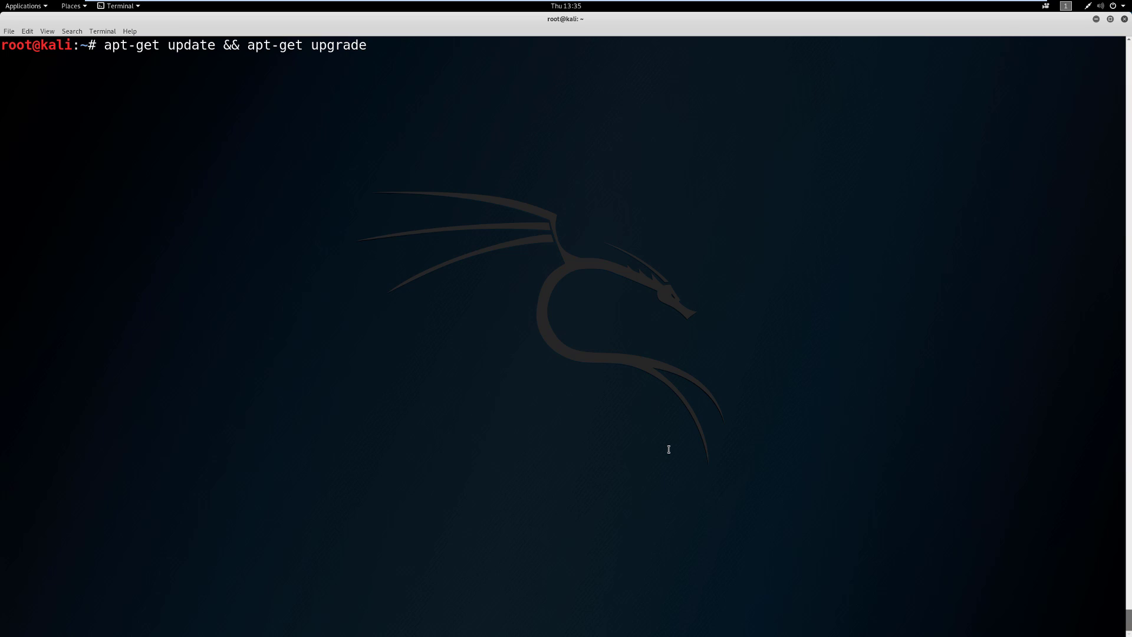
key("Return")
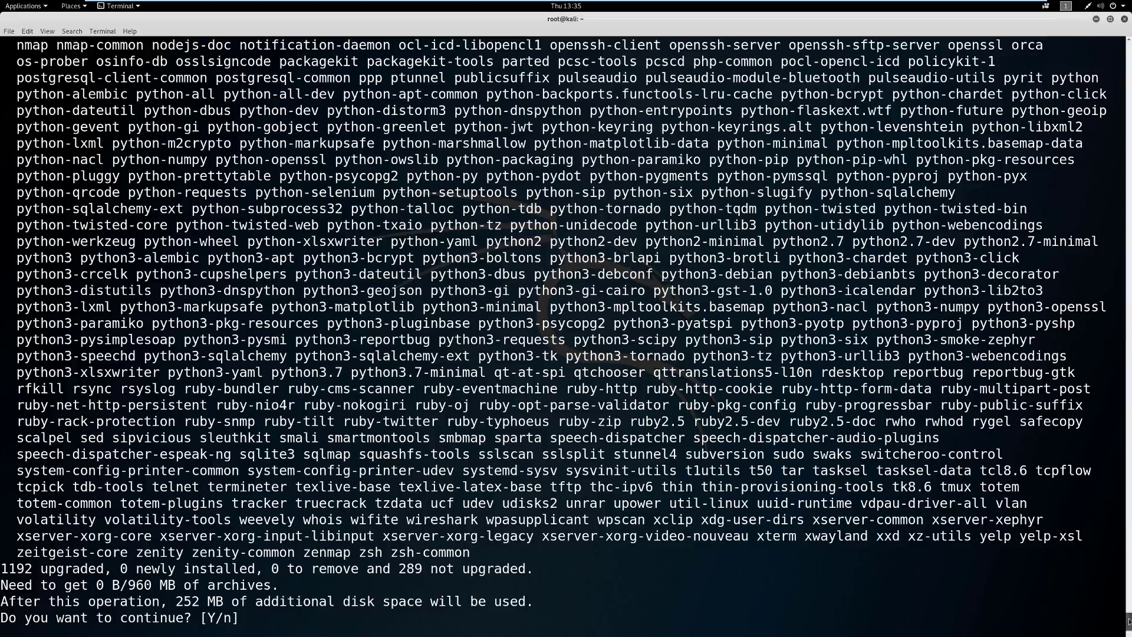
- Type Y while apt-get fetches the package lists and prints the upgrade plan
type("Y")
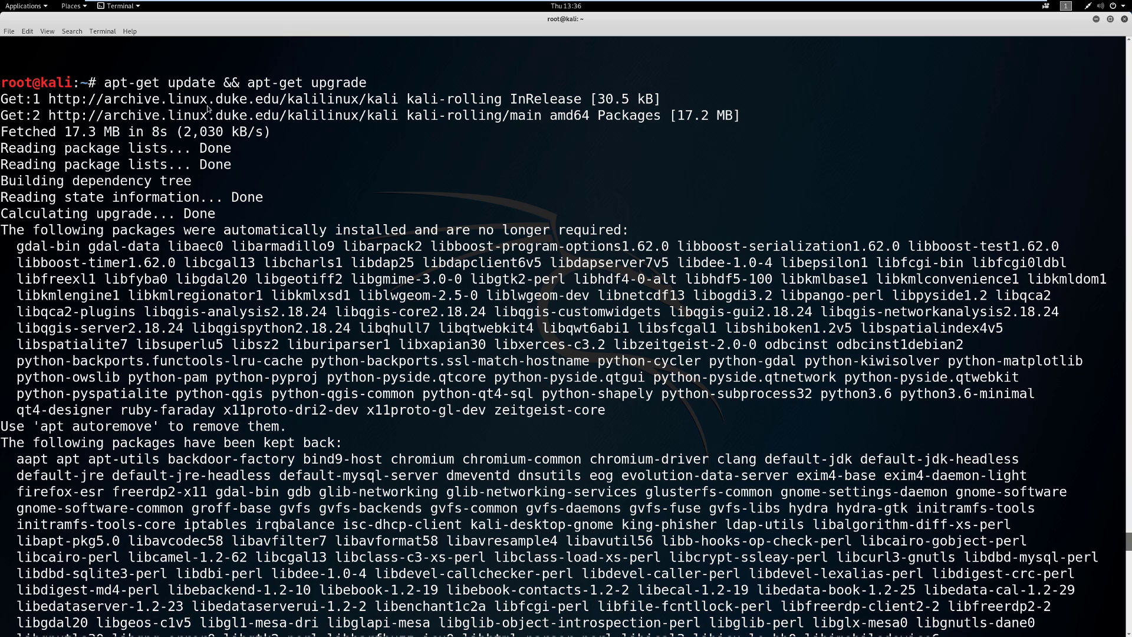
mouse_move(533, 101)
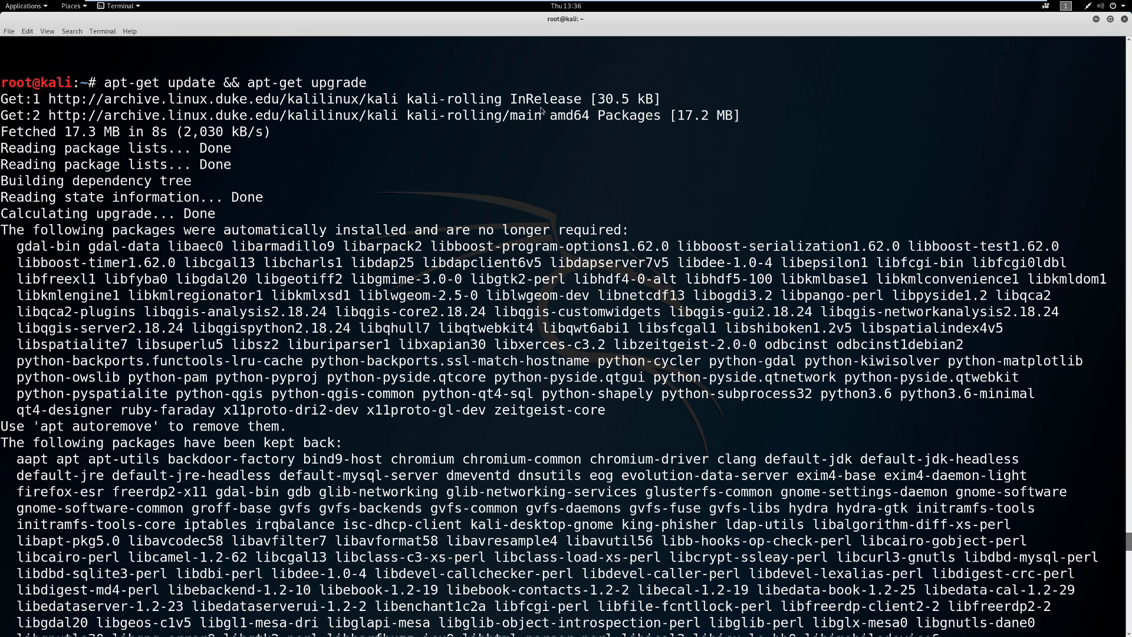
mouse_move(241, 120)
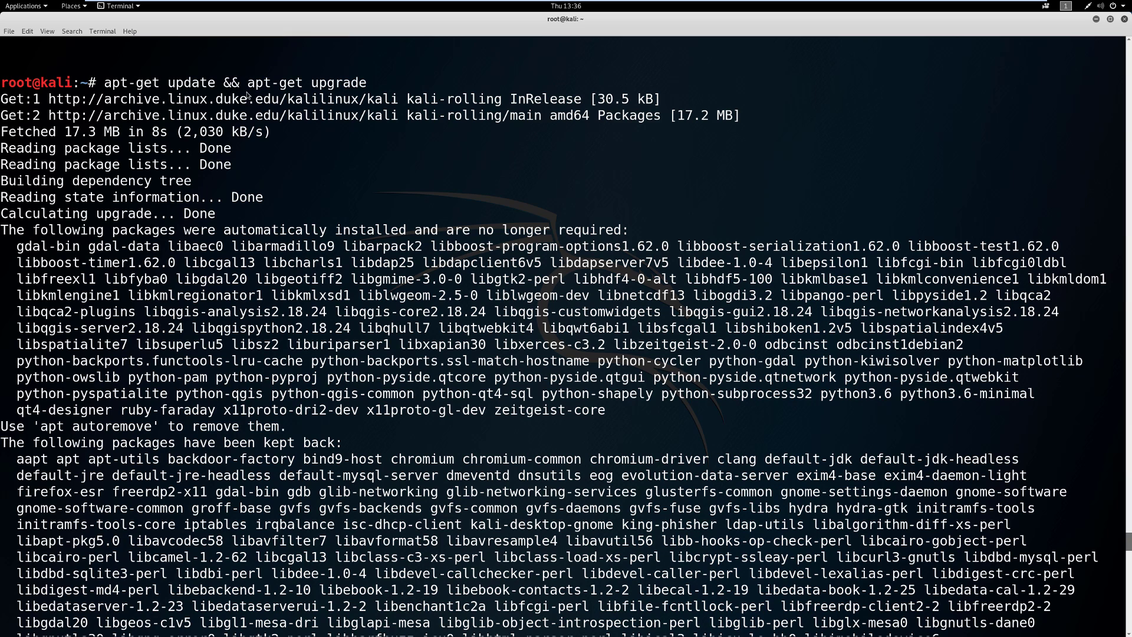
mouse_move(245, 75)
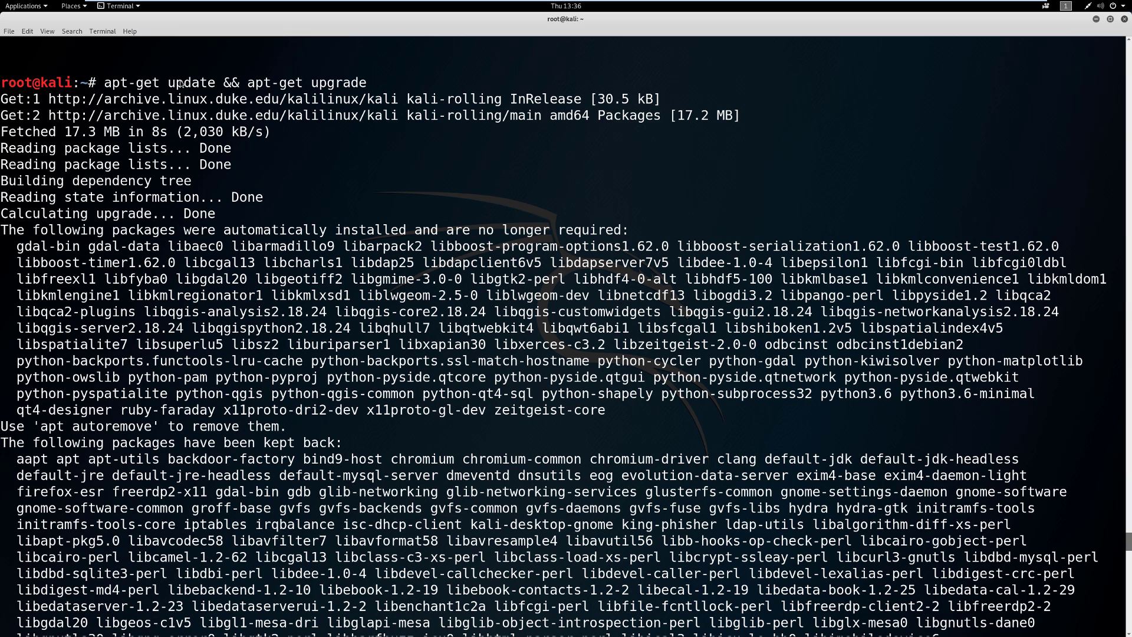
mouse_move(261, 82)
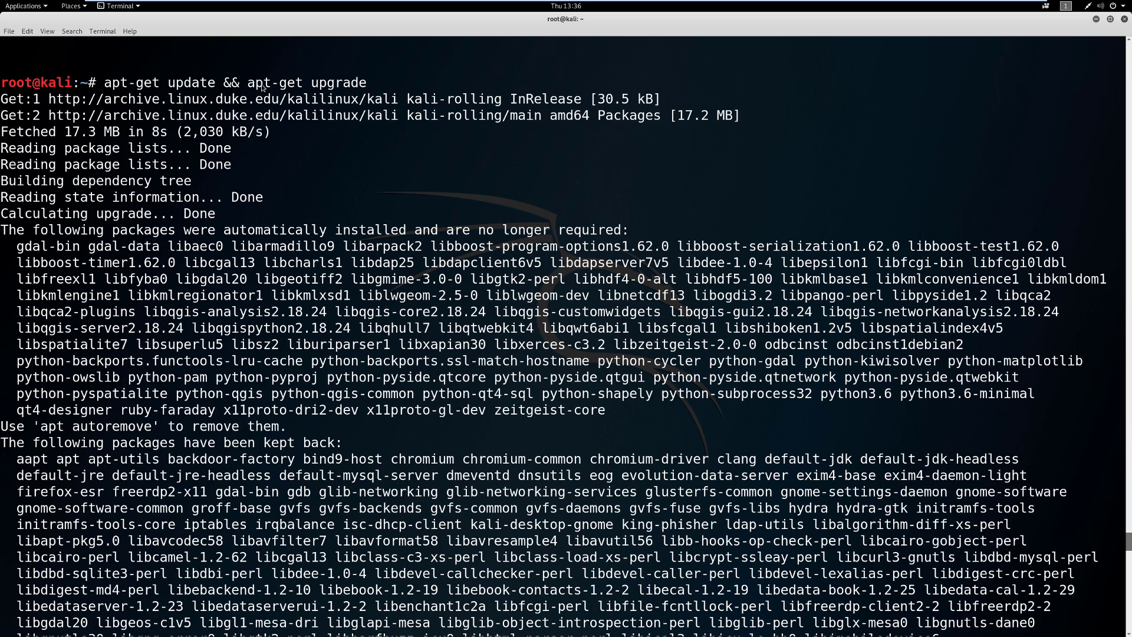
mouse_move(394, 91)
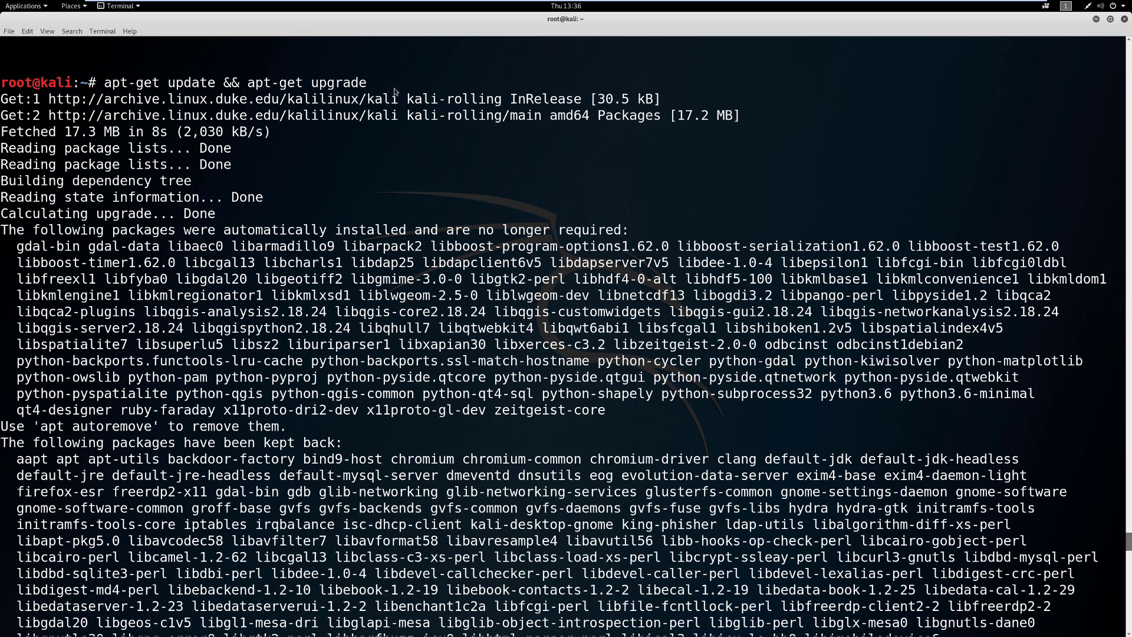
mouse_move(346, 193)
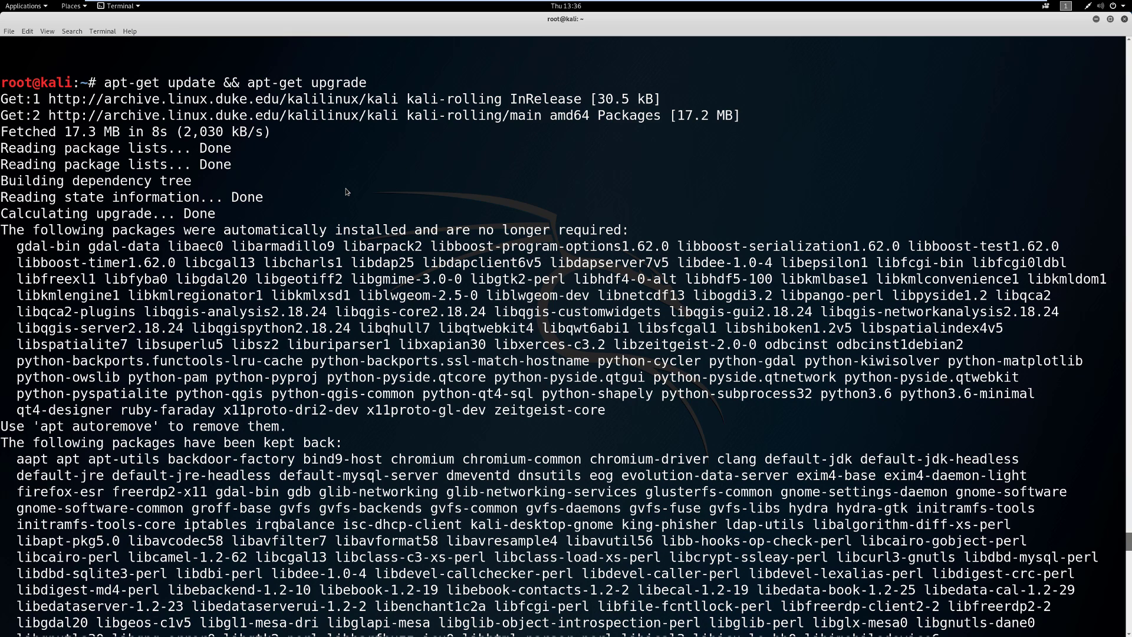
mouse_move(329, 210)
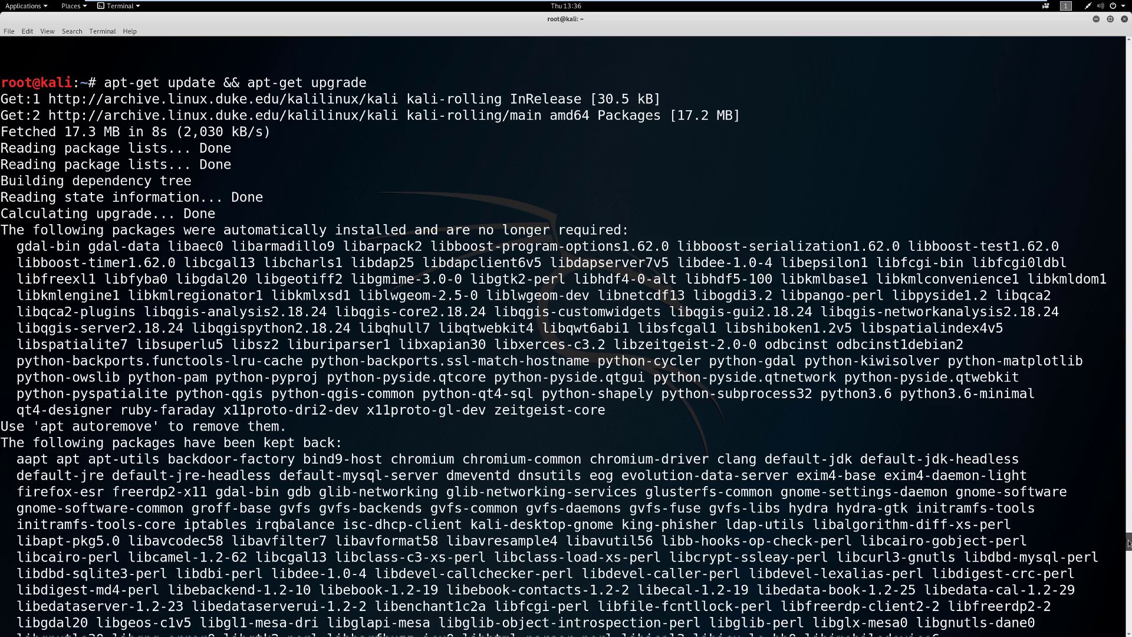
scroll("down", 3)
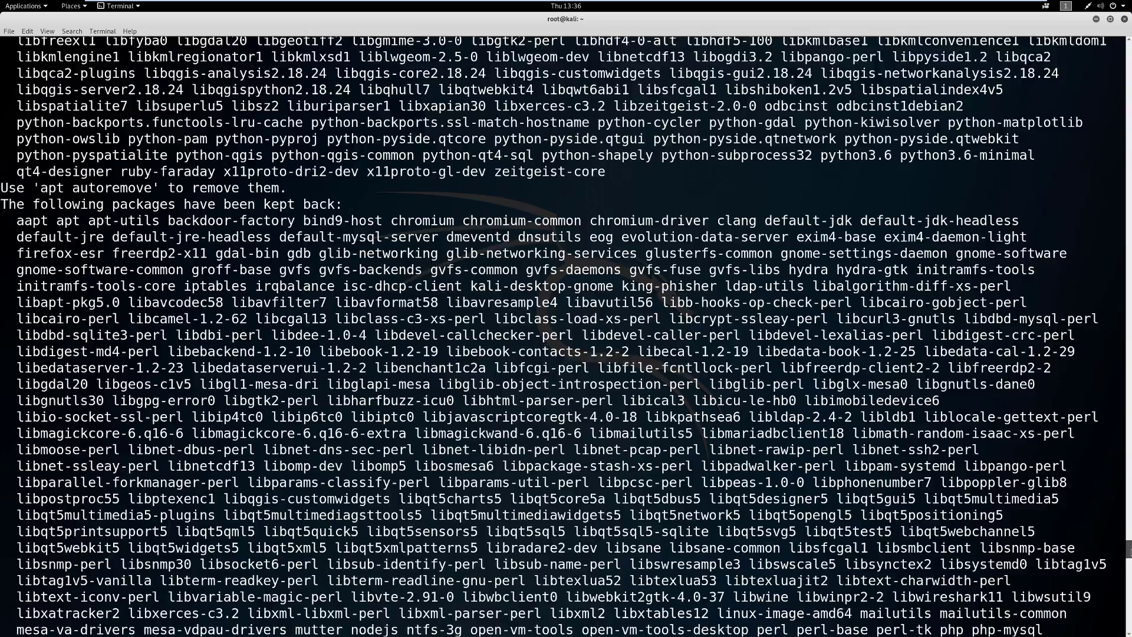
scroll("down", 3)
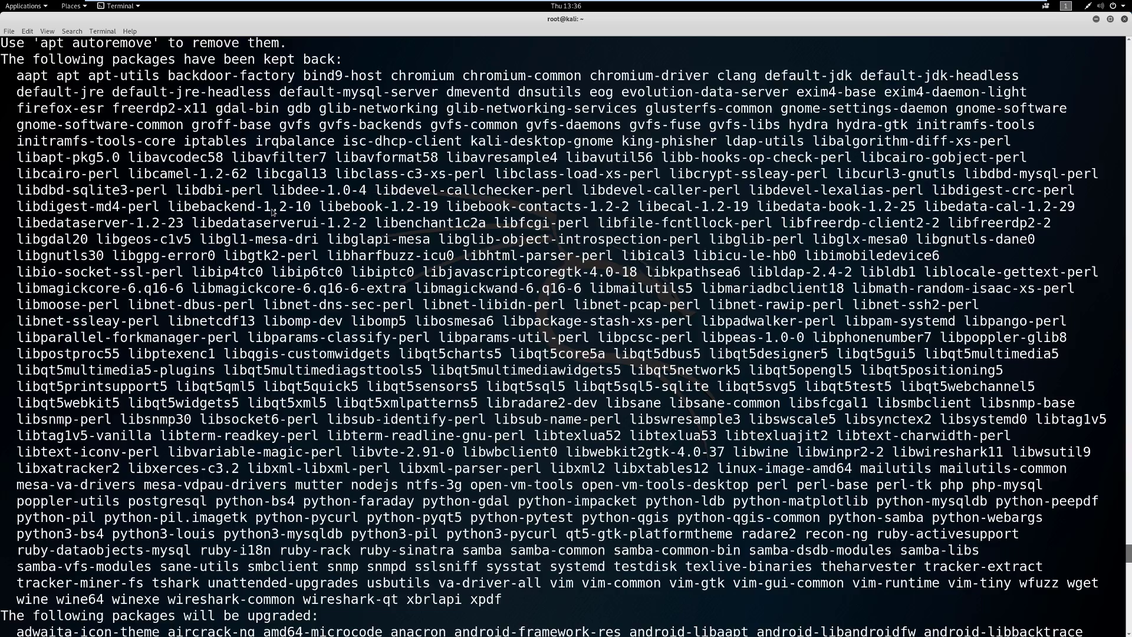
scroll("down", 3)
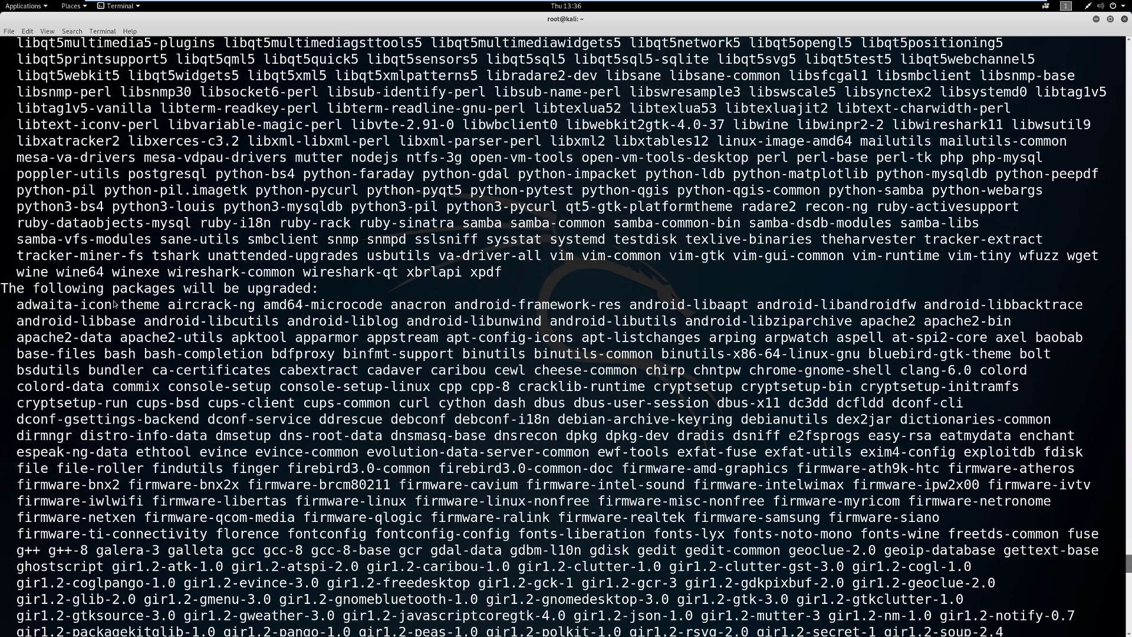
scroll("down", 3)
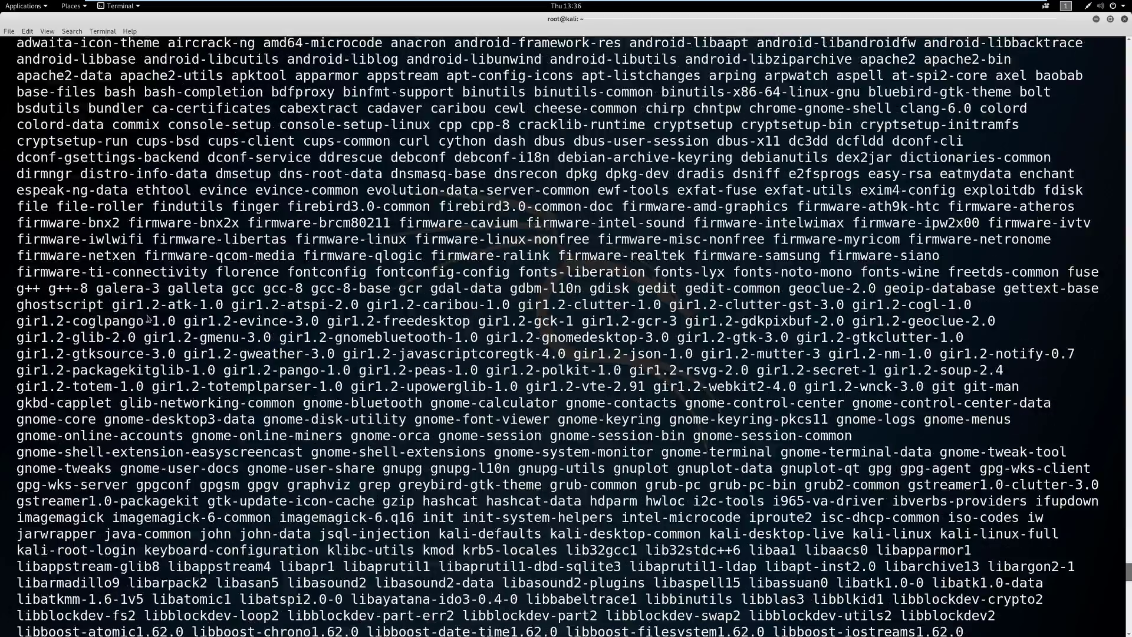
scroll("down", 3)
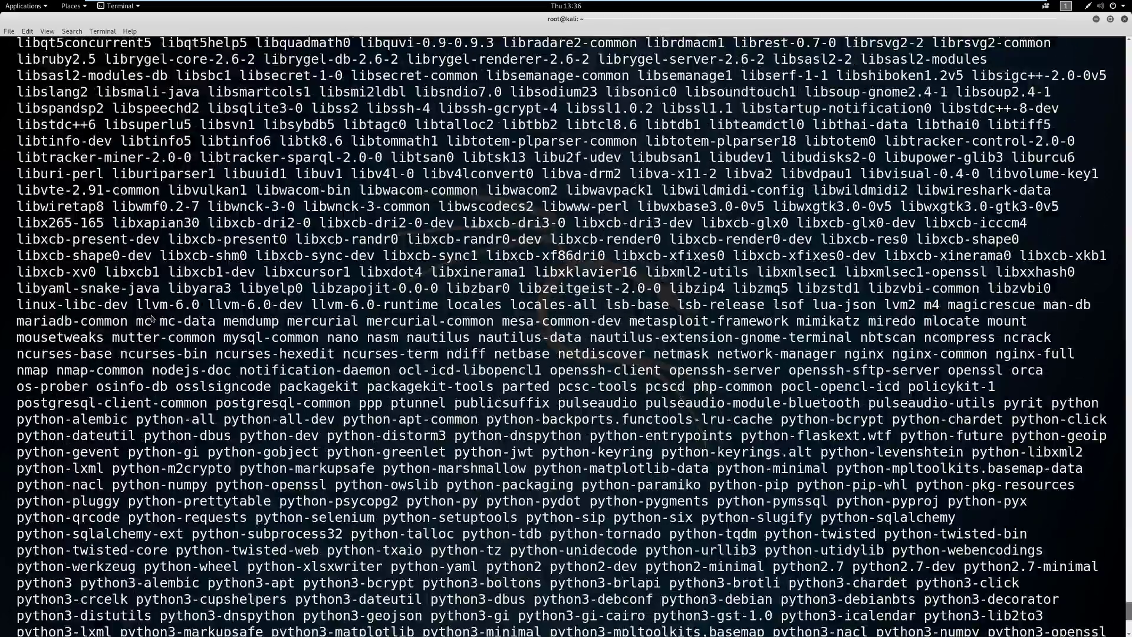
scroll("down", 3)
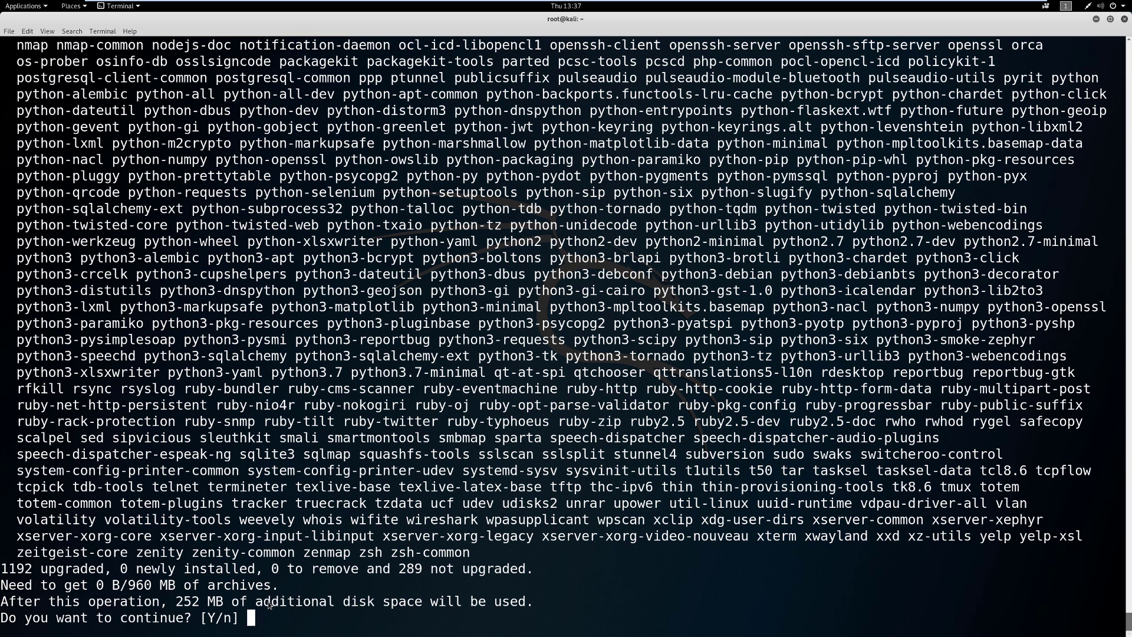
- Answer n to decline upgrading the 1192 packages
type("n")
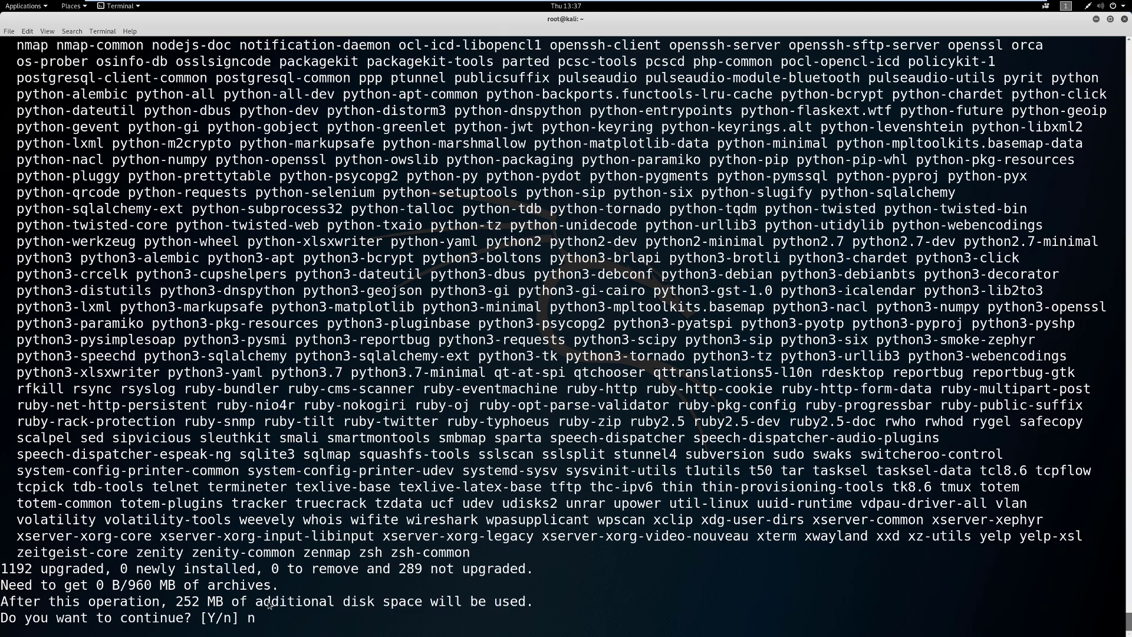
key("Return")
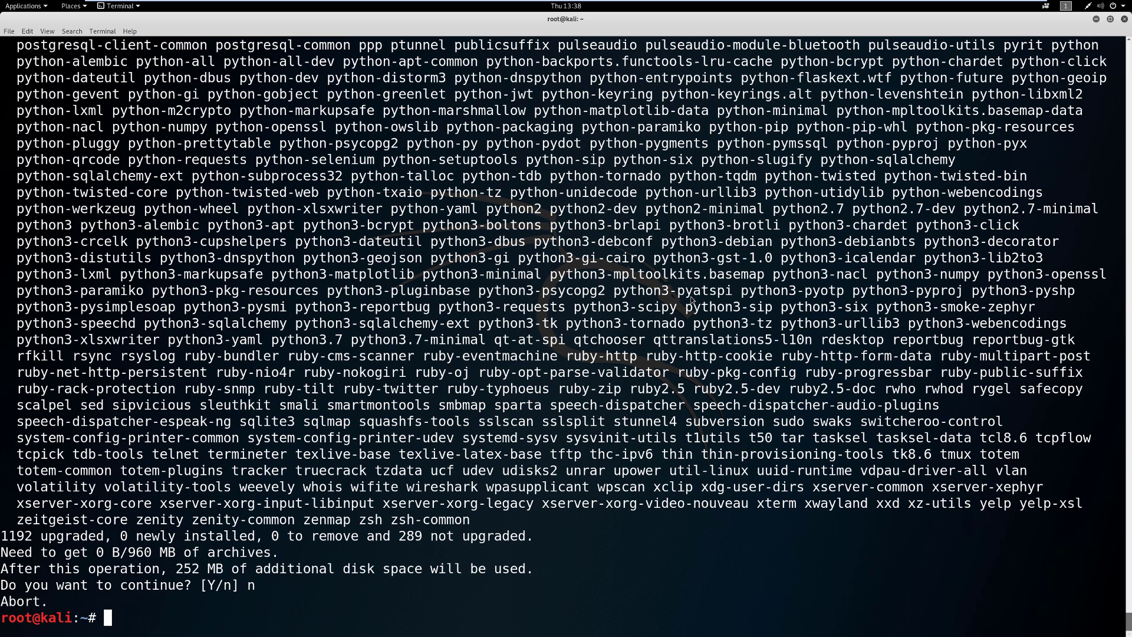
- Install git with apt-get, confirm with Y, and follow the unpacking output
type("apt-get")
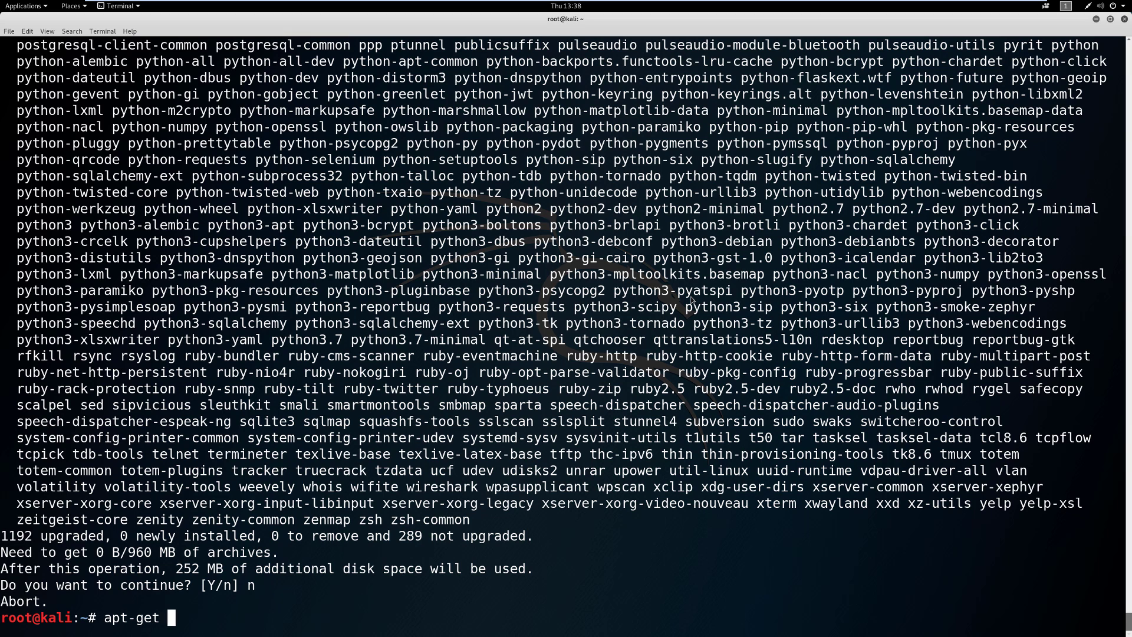
type("install git")
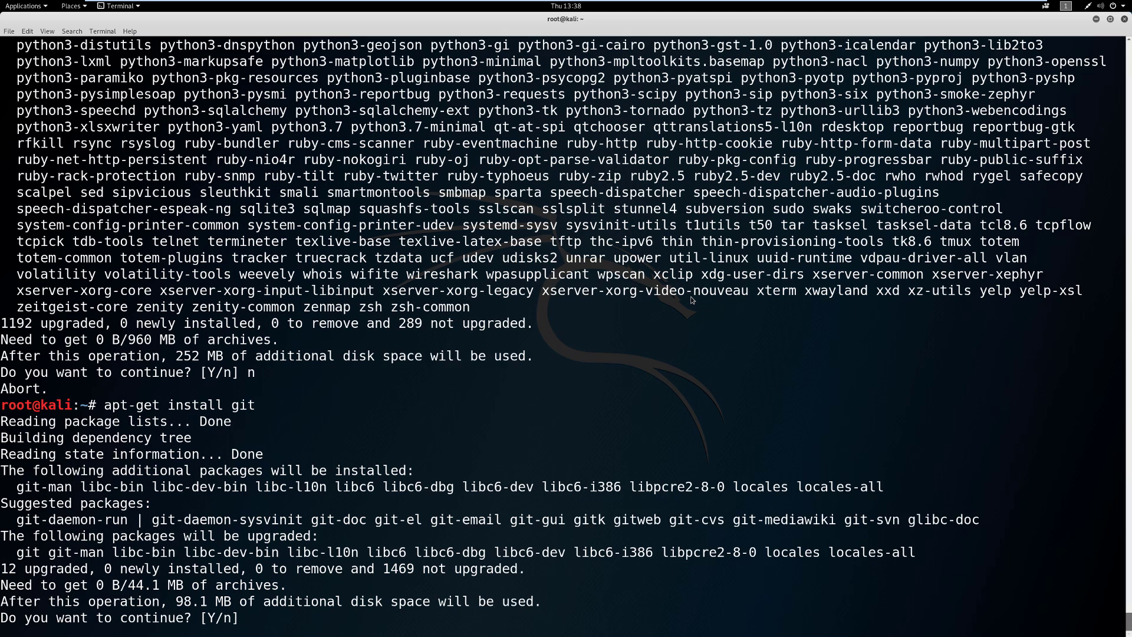
type("Y")
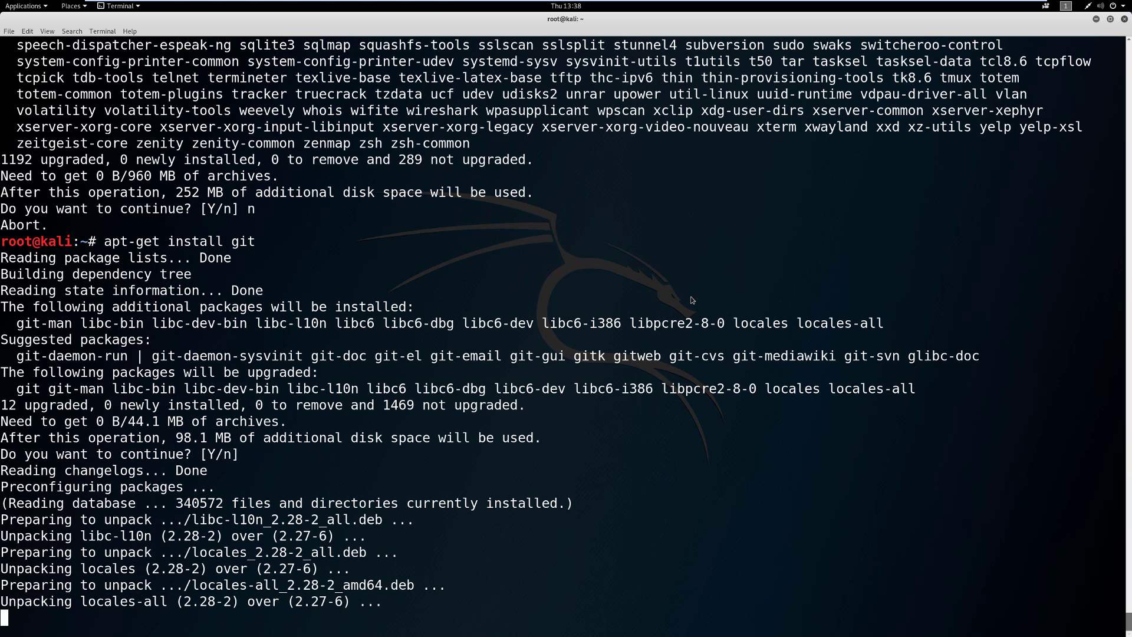
scroll("down", 3)
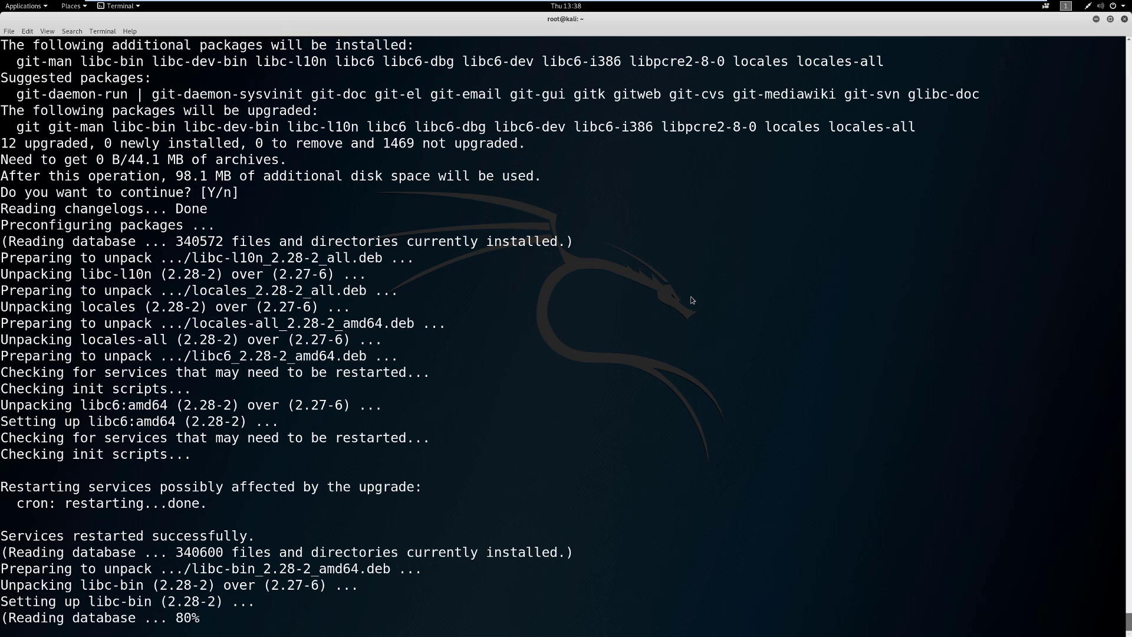
scroll("down", 3)
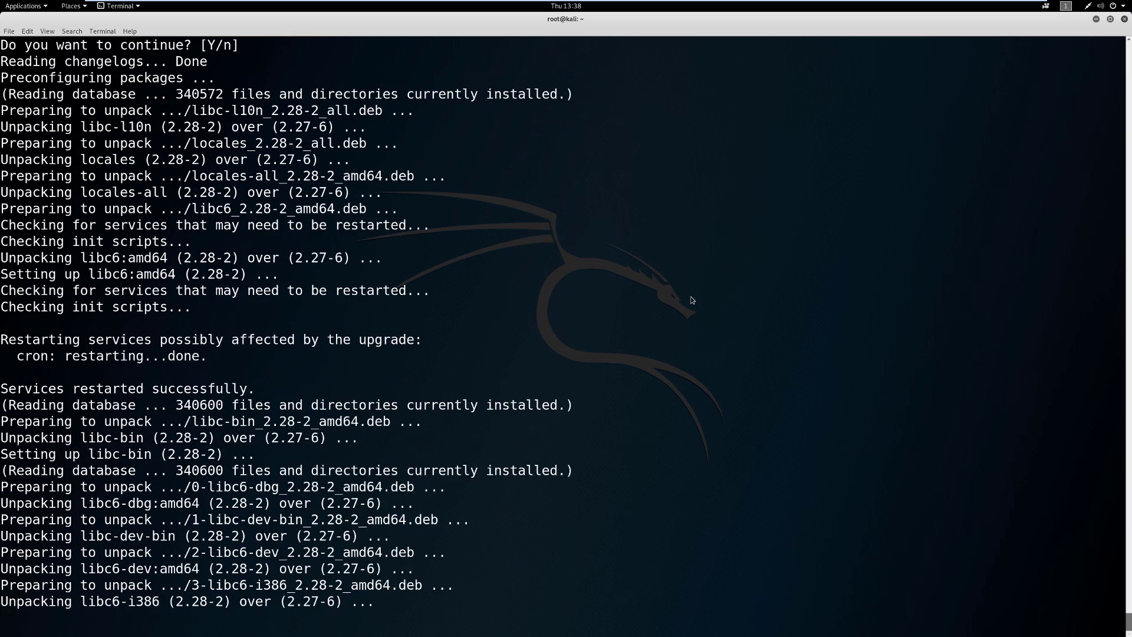
scroll("down", 3)
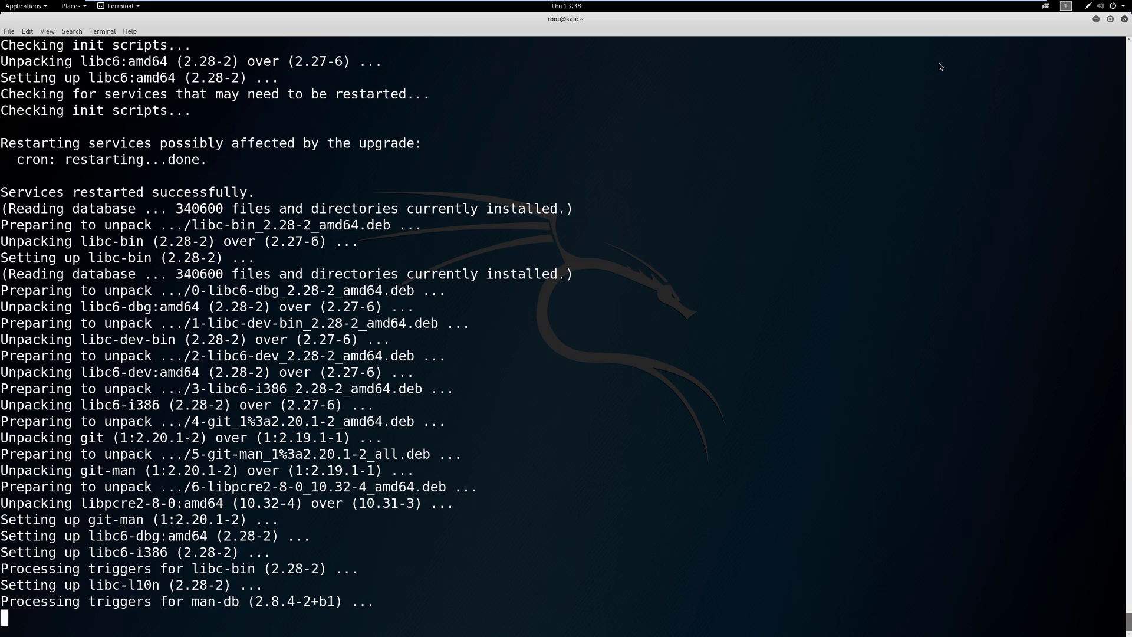
mouse_move(906, 78)
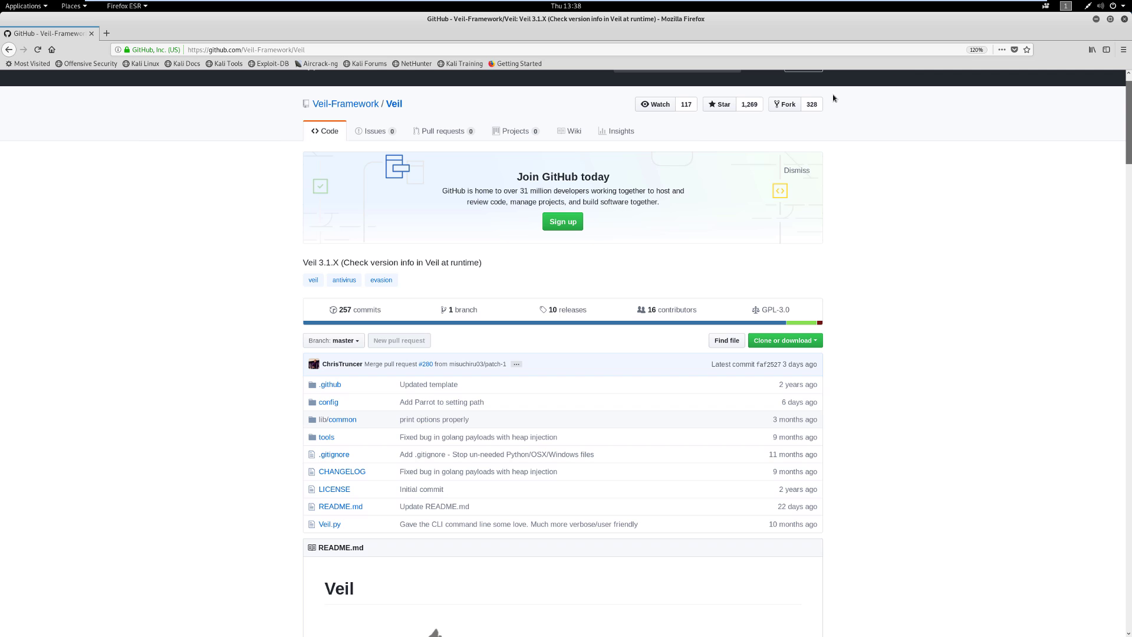
mouse_move(219, 49)
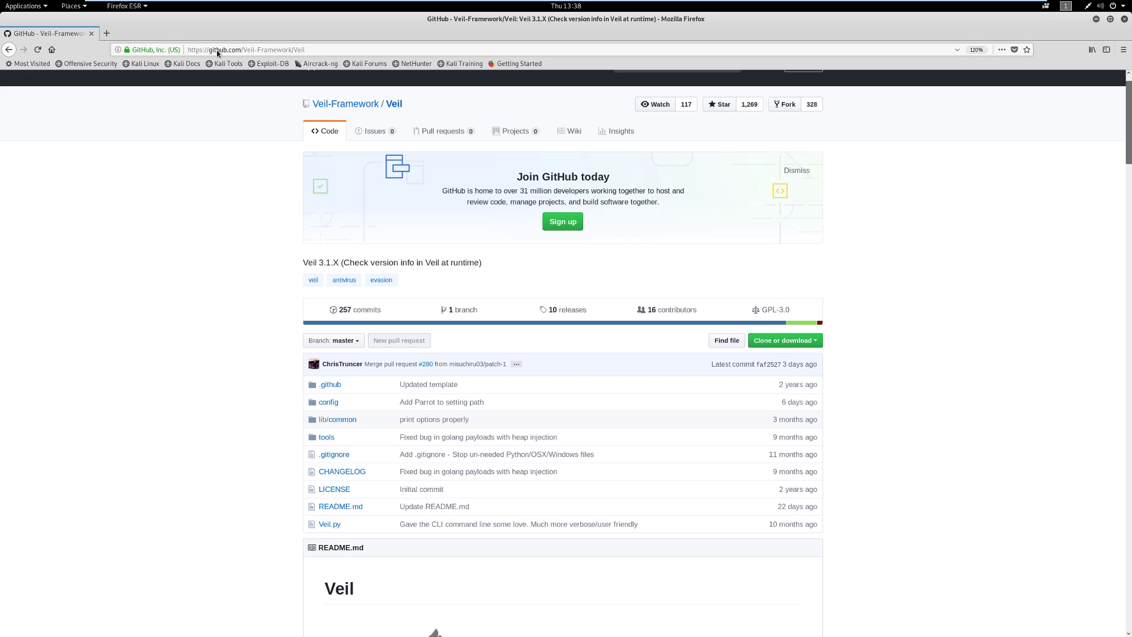
mouse_move(213, 92)
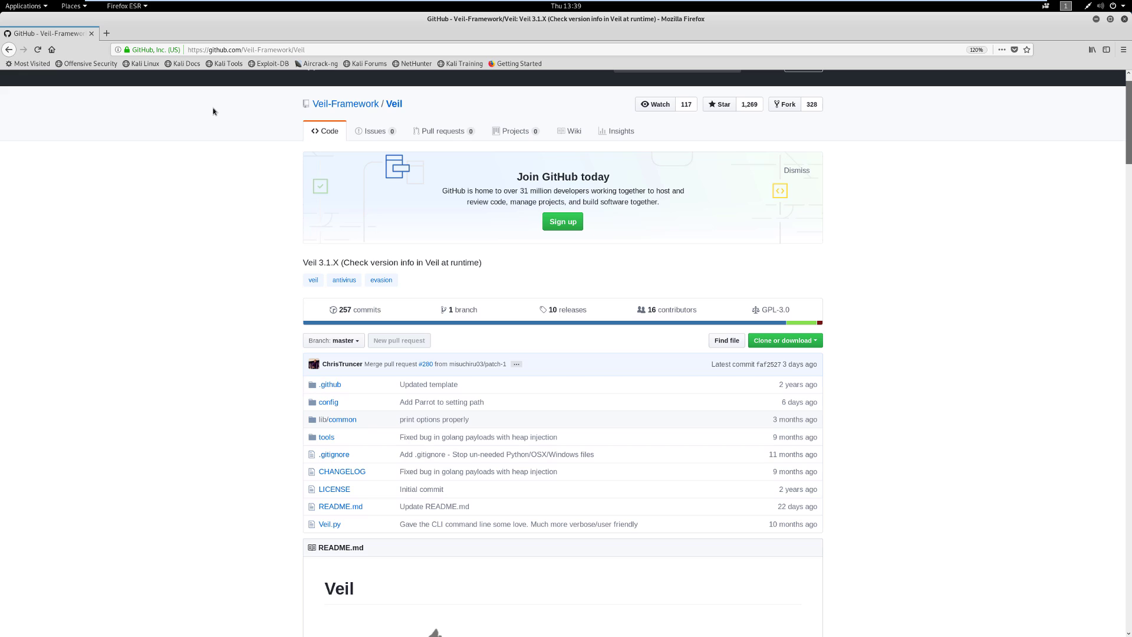
mouse_move(260, 129)
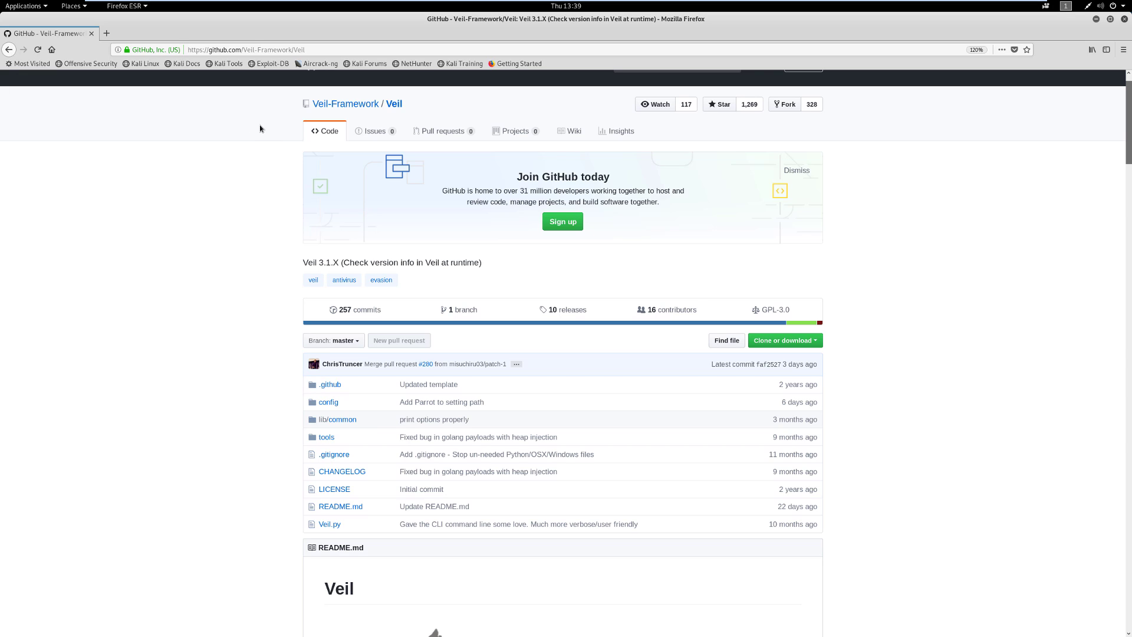
mouse_move(271, 124)
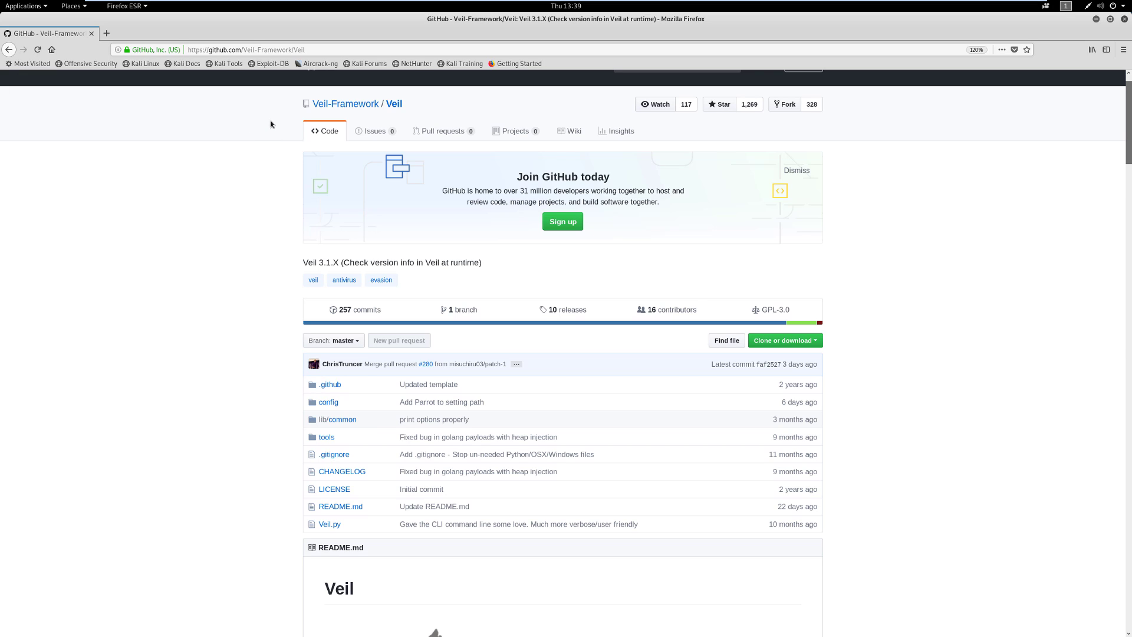
mouse_move(448, 157)
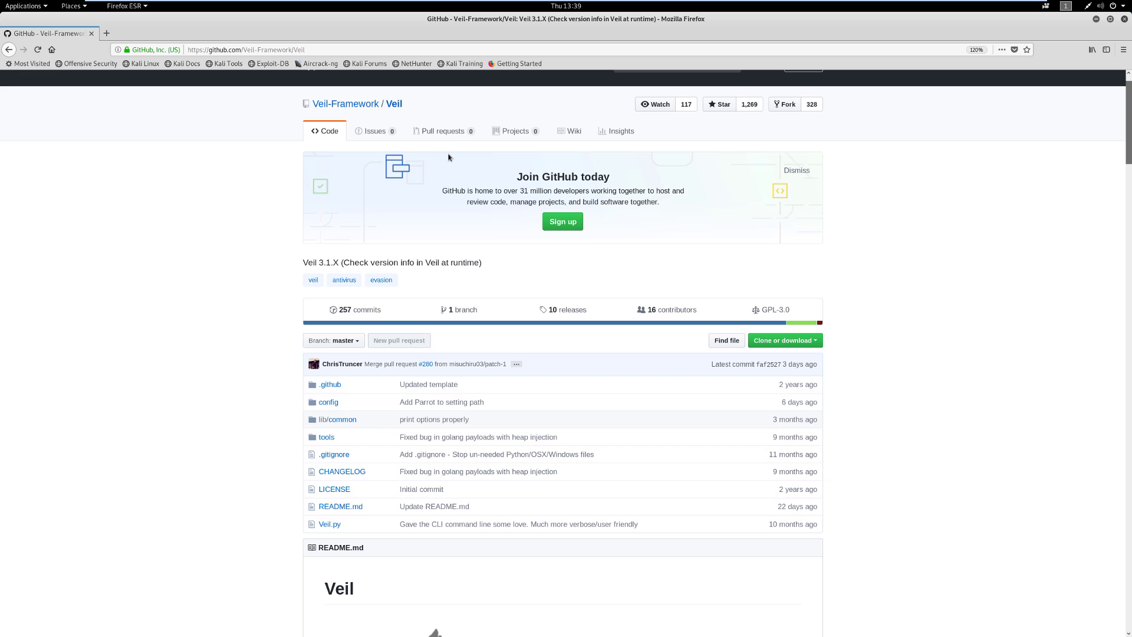
mouse_move(287, 161)
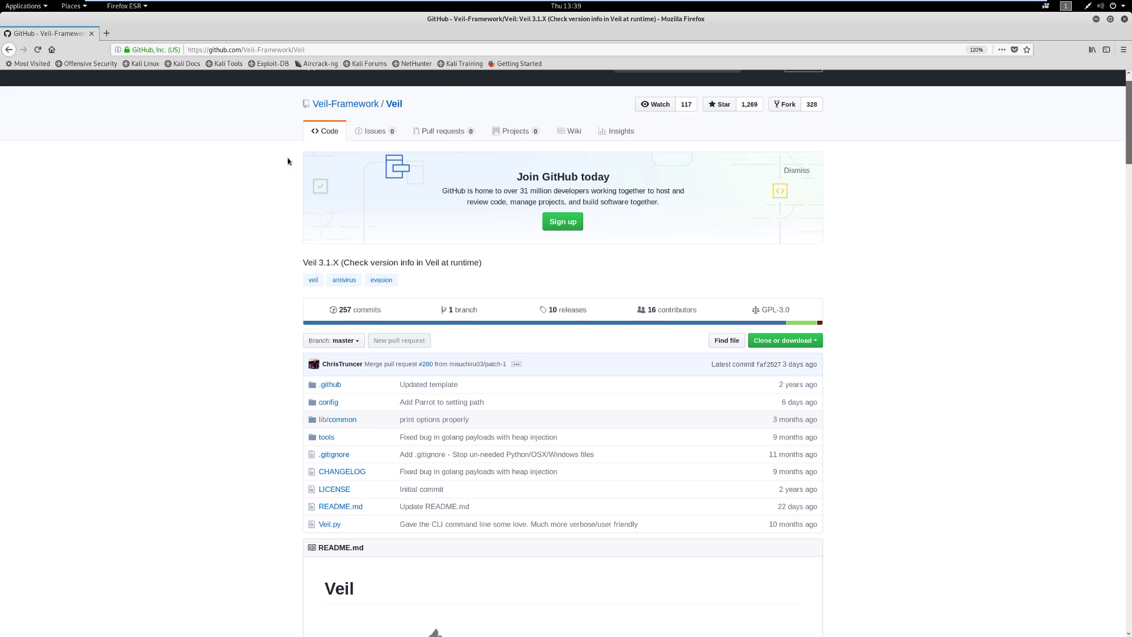
mouse_move(317, 194)
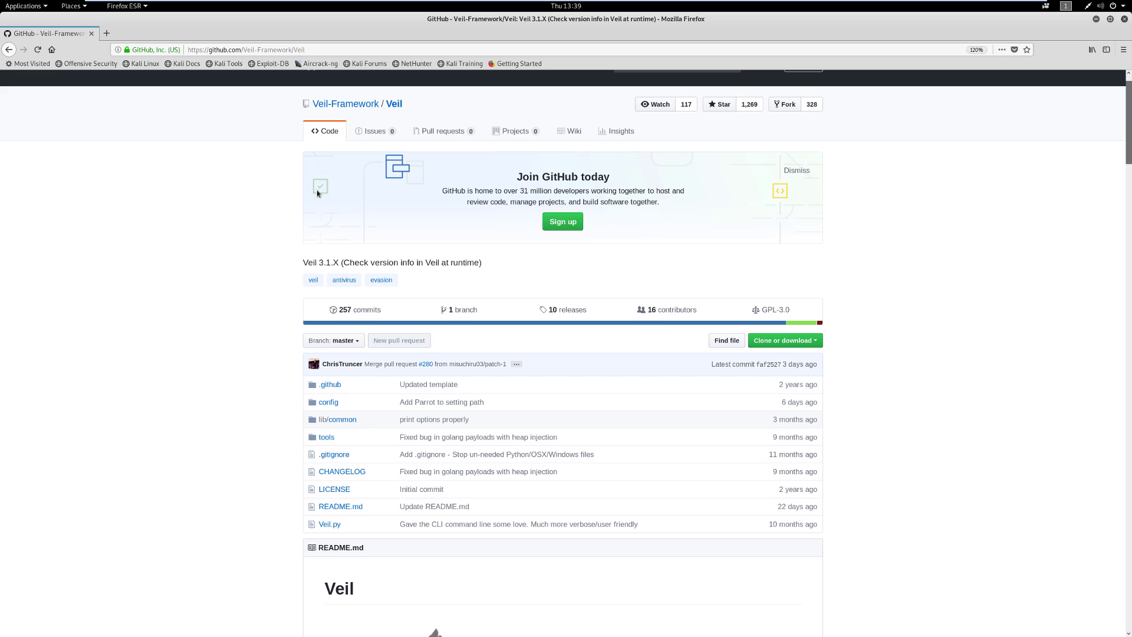
mouse_move(262, 155)
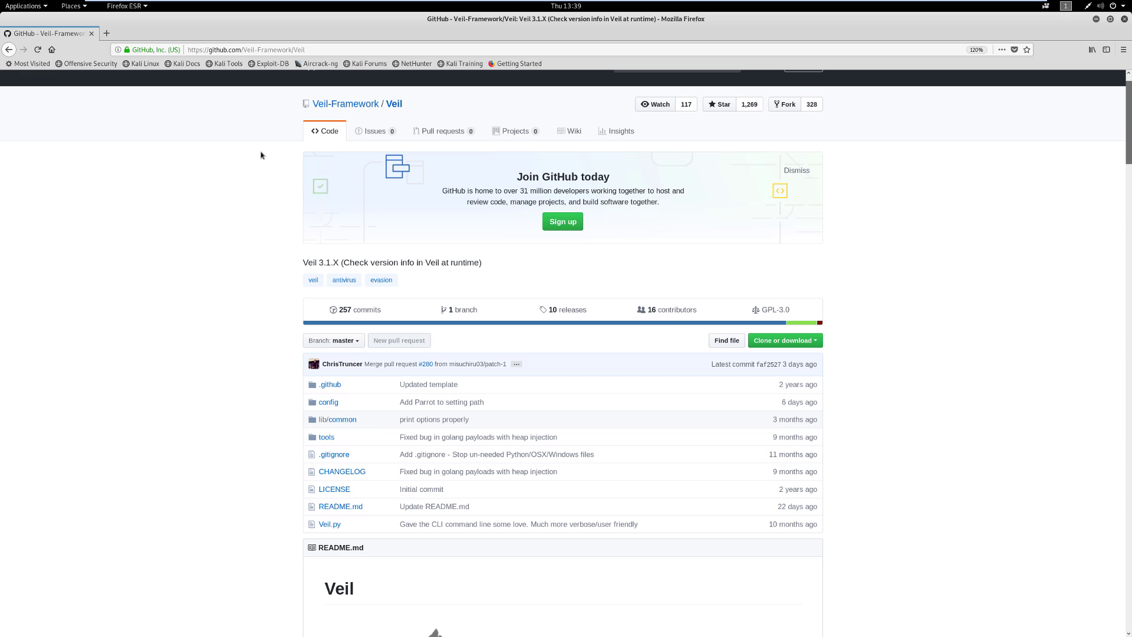
mouse_move(236, 147)
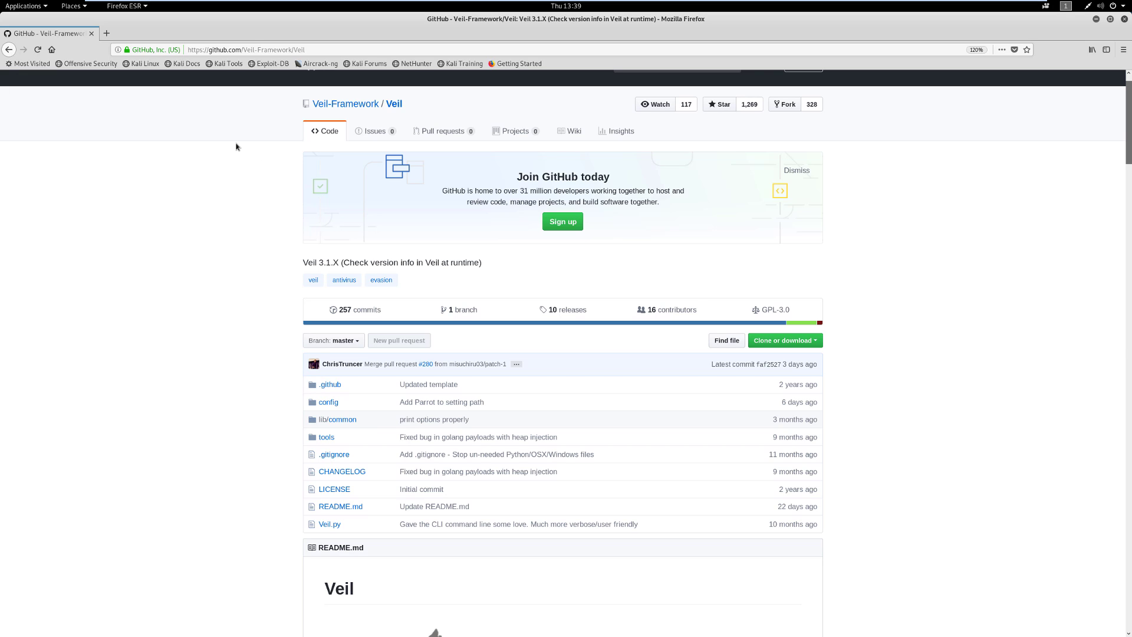
mouse_move(211, 144)
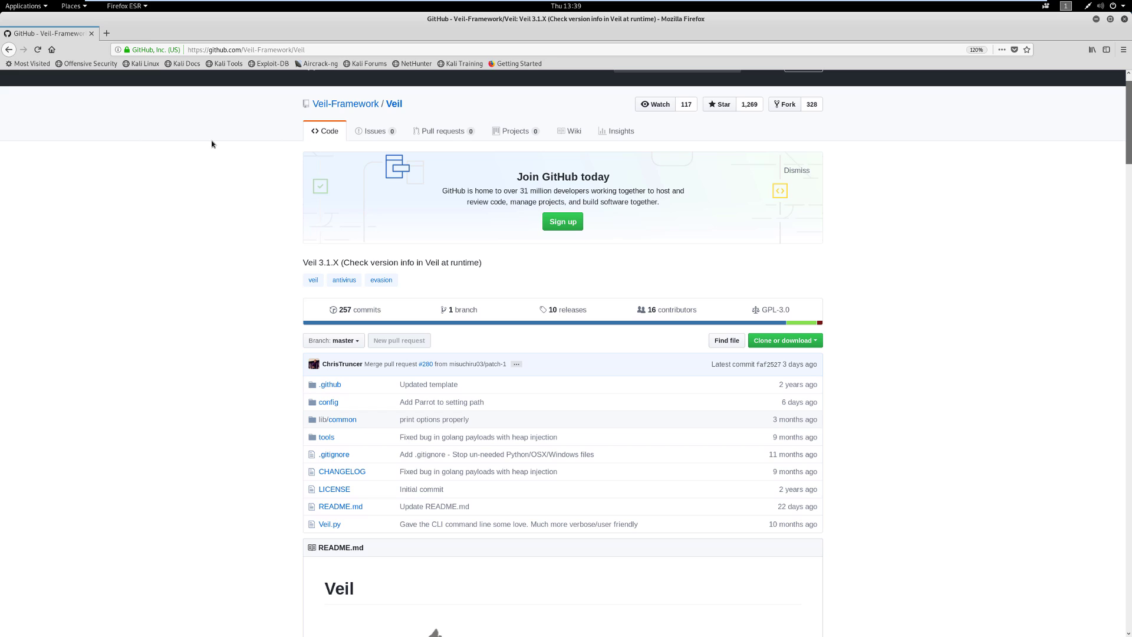
mouse_move(377, 103)
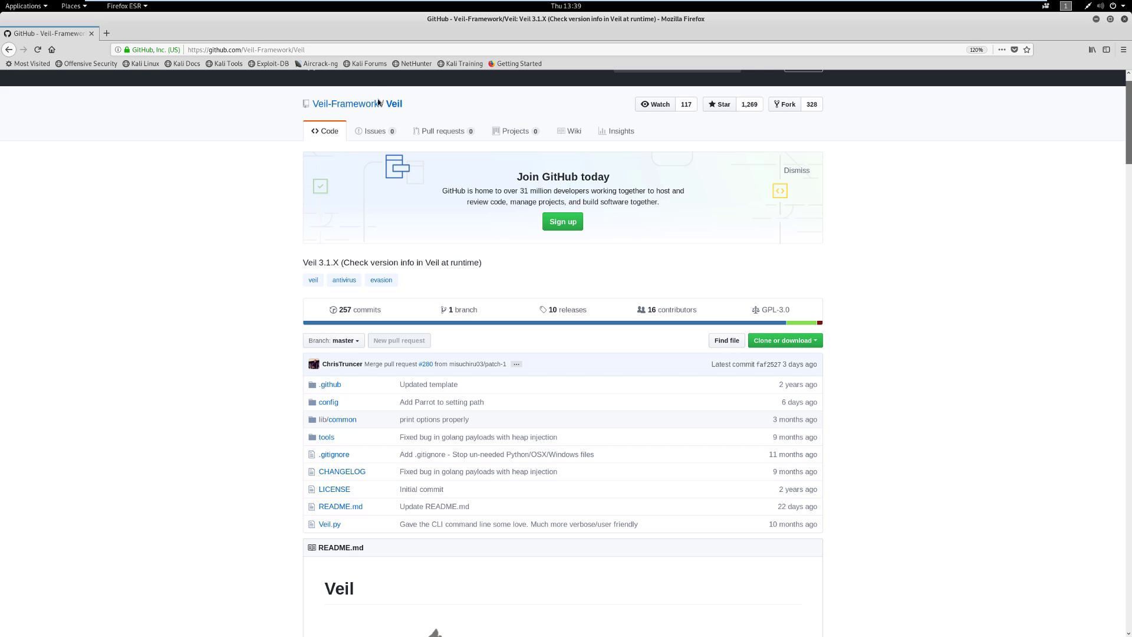
mouse_move(569, 120)
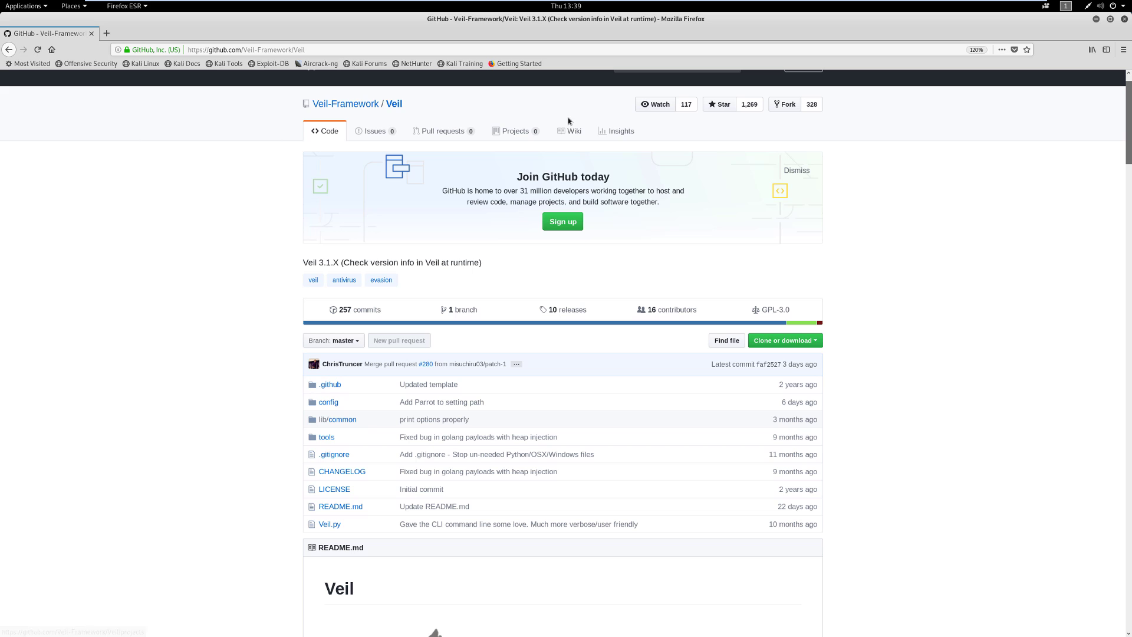
mouse_move(1063, 152)
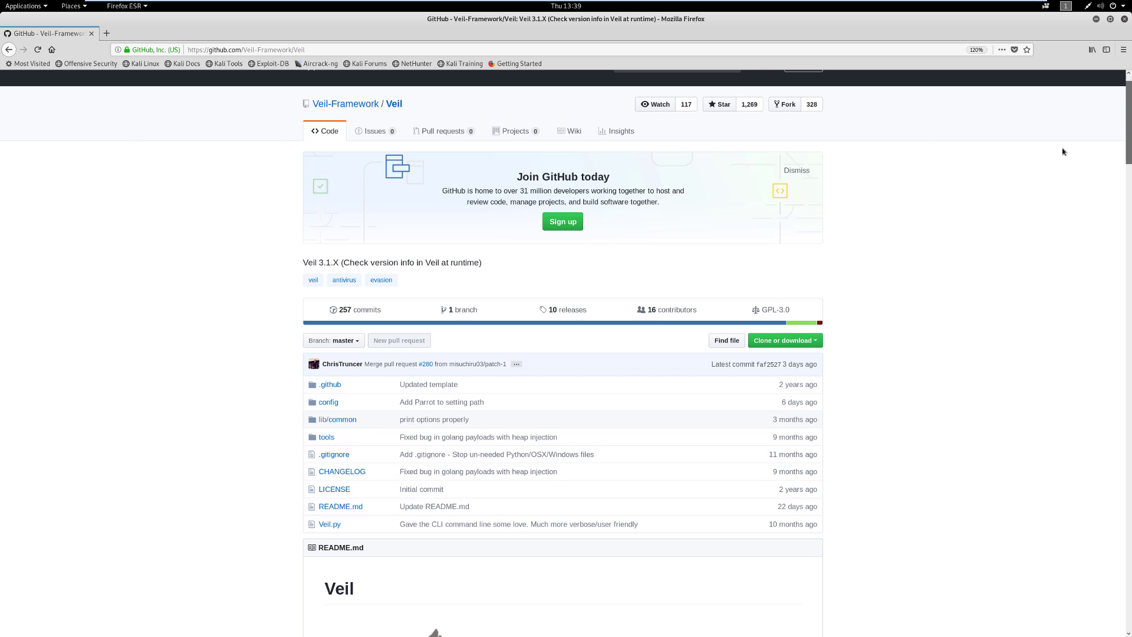
- Scroll the Veil README to its Setup section and Git Quick Install commands
scroll("down", 3)
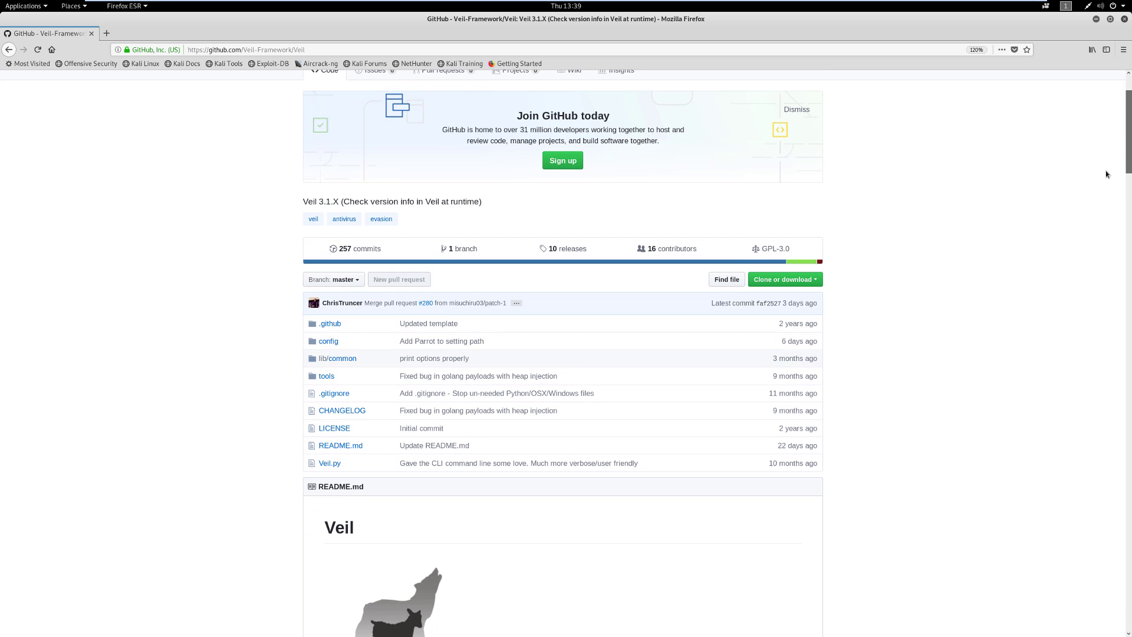
scroll("down", 3)
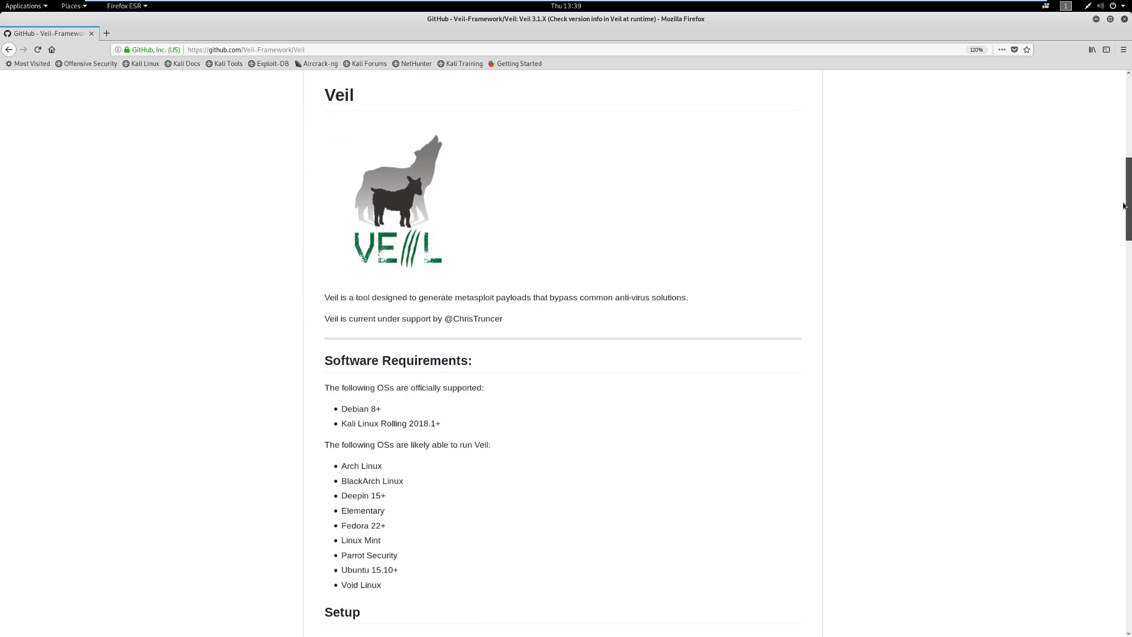
scroll("down", 3)
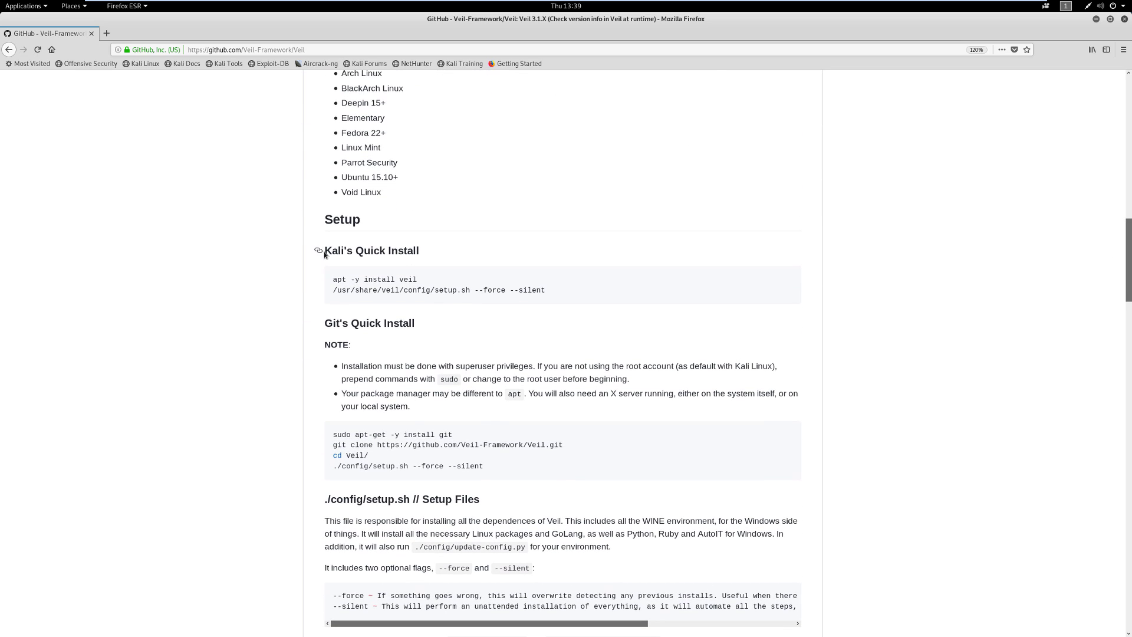
mouse_move(334, 285)
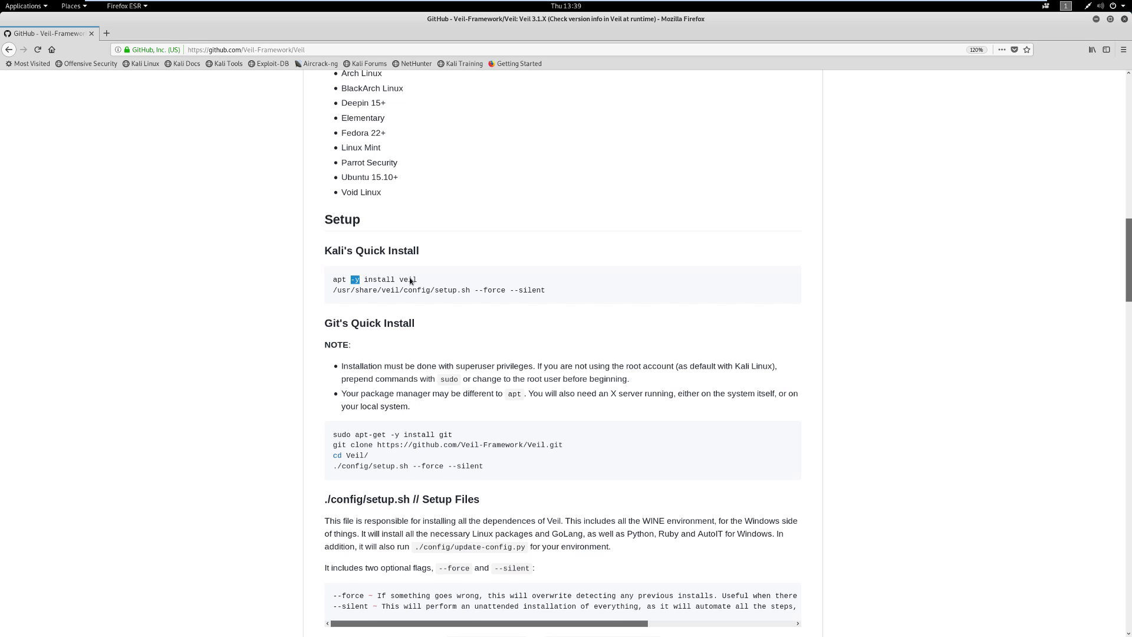
scroll("down", 3)
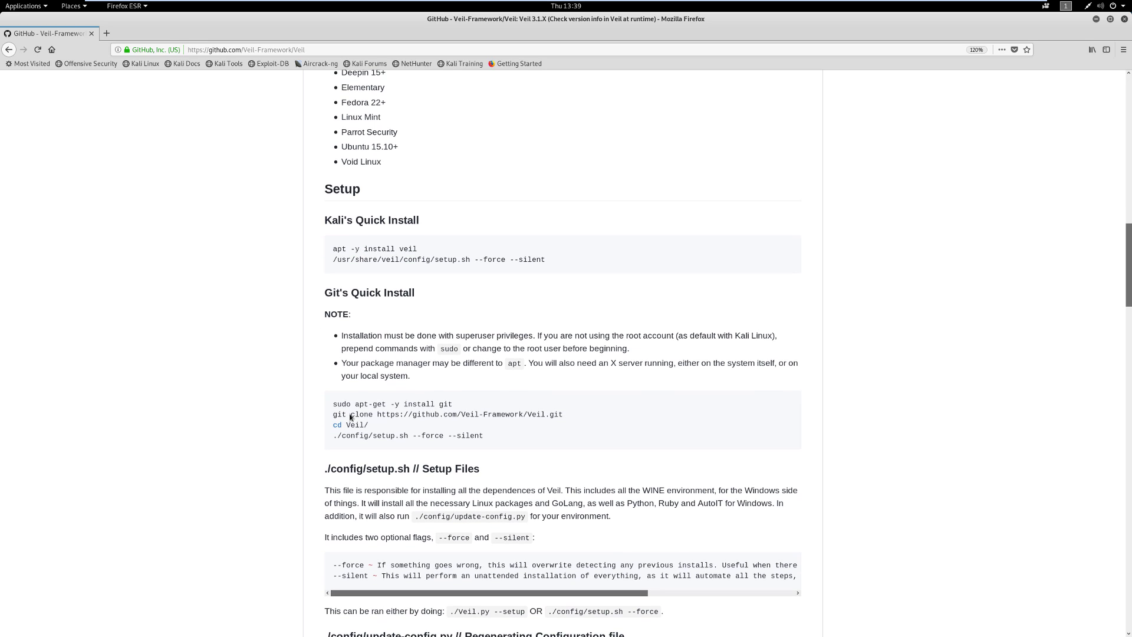
mouse_move(335, 409)
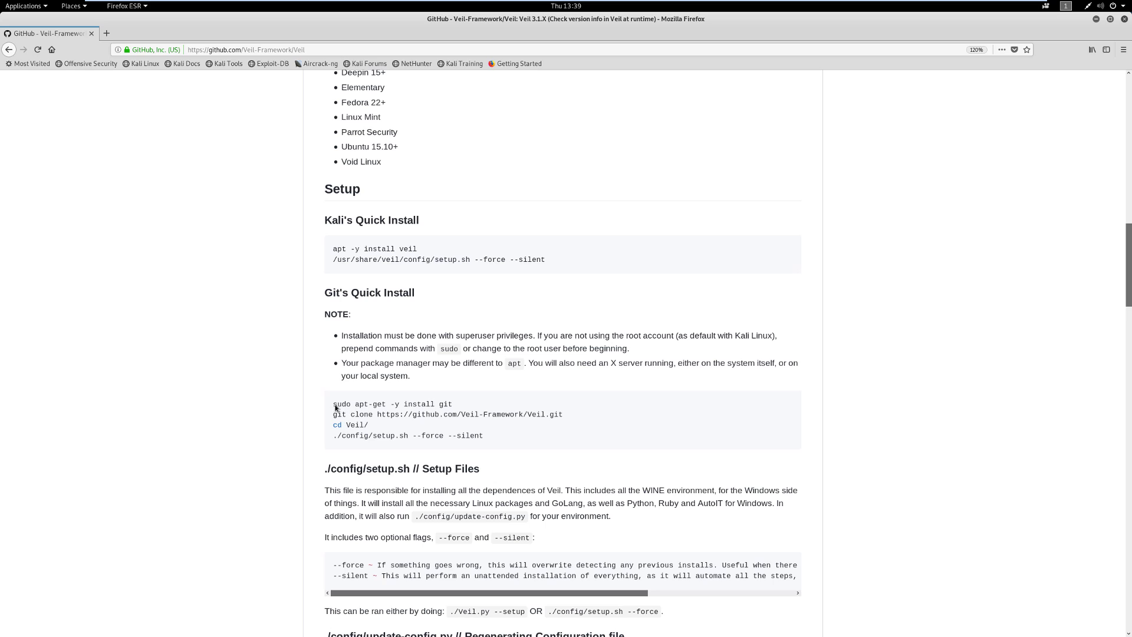
mouse_move(340, 423)
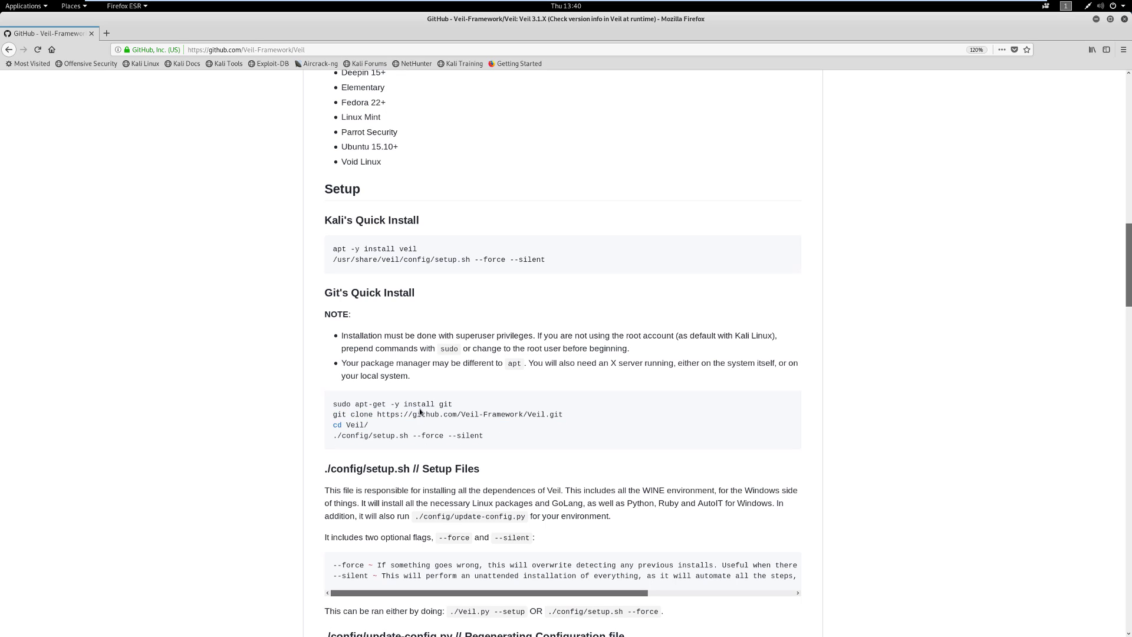
mouse_move(354, 435)
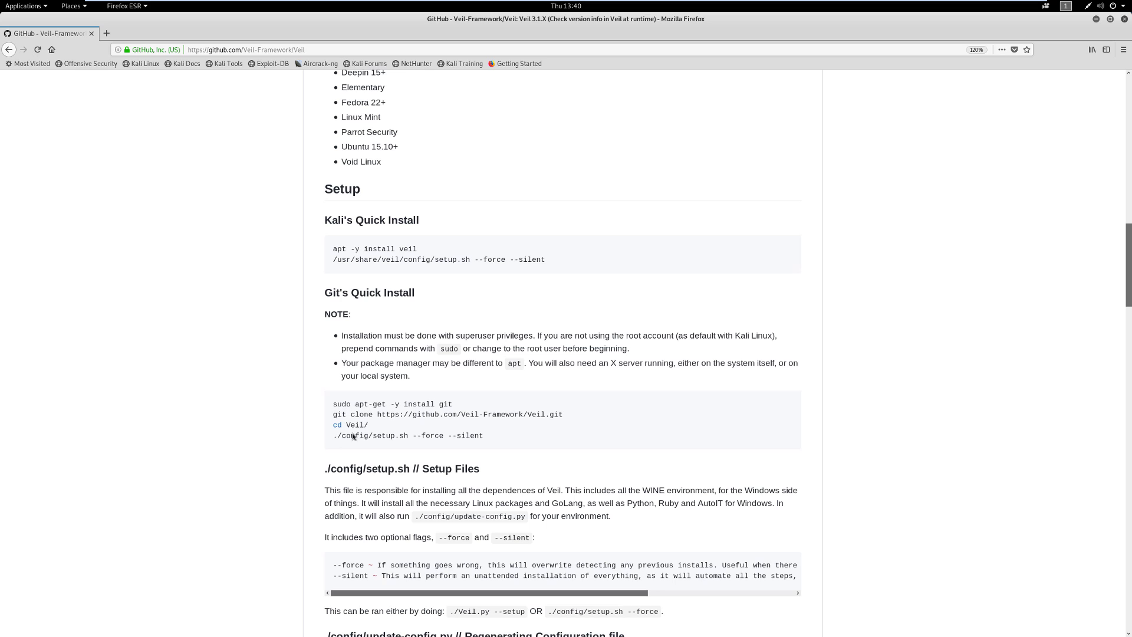
mouse_move(466, 385)
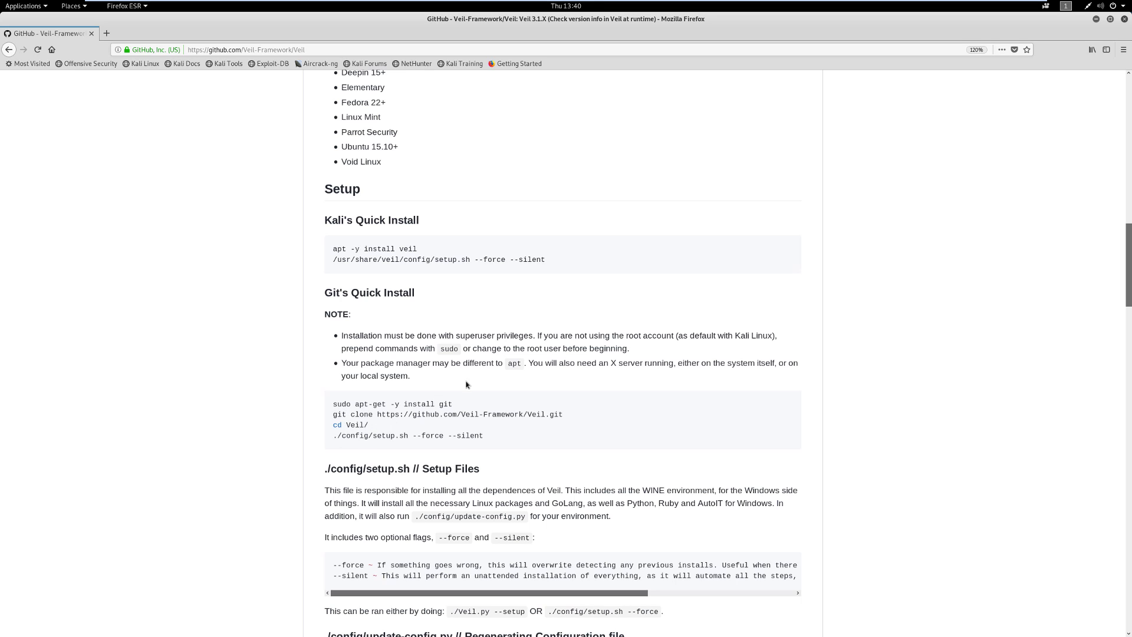
scroll("down", 3)
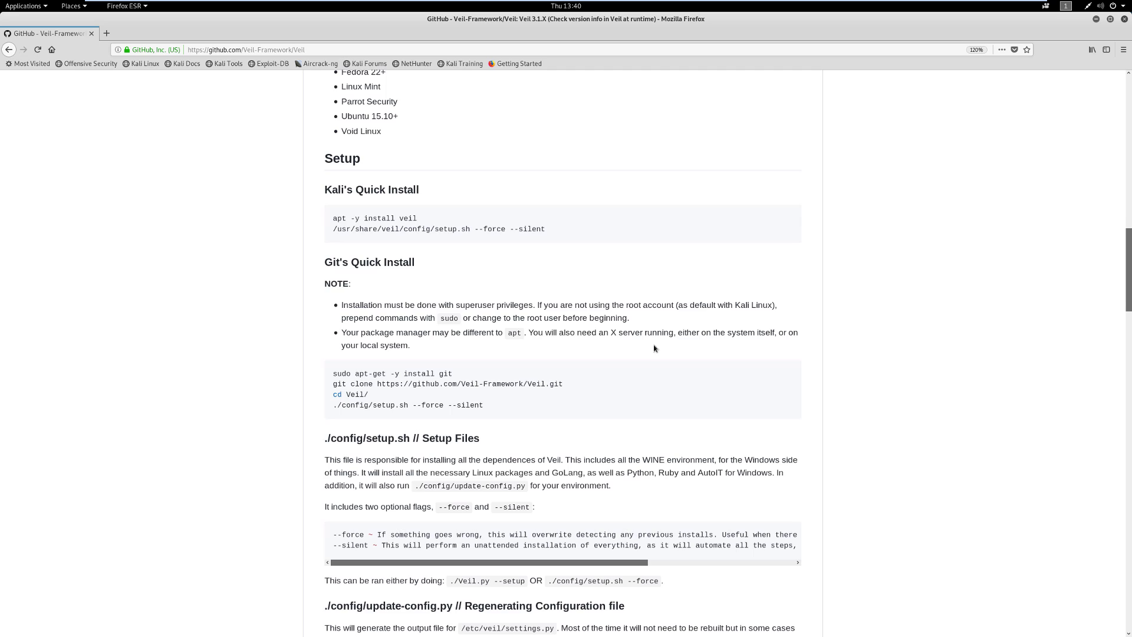
scroll("up", 3)
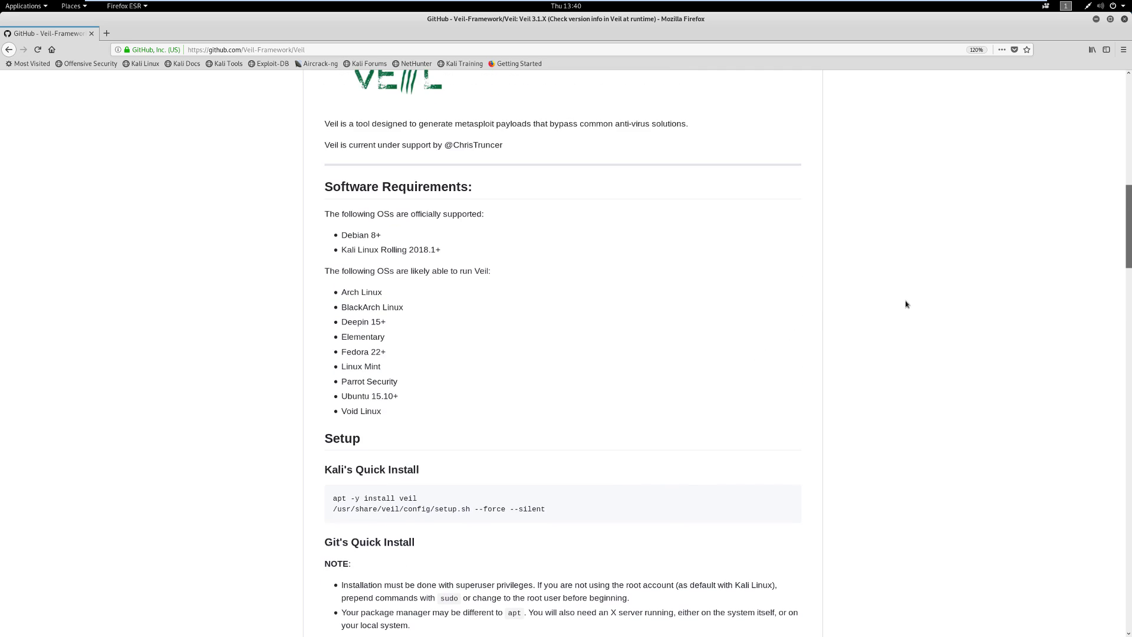
scroll("up", 3)
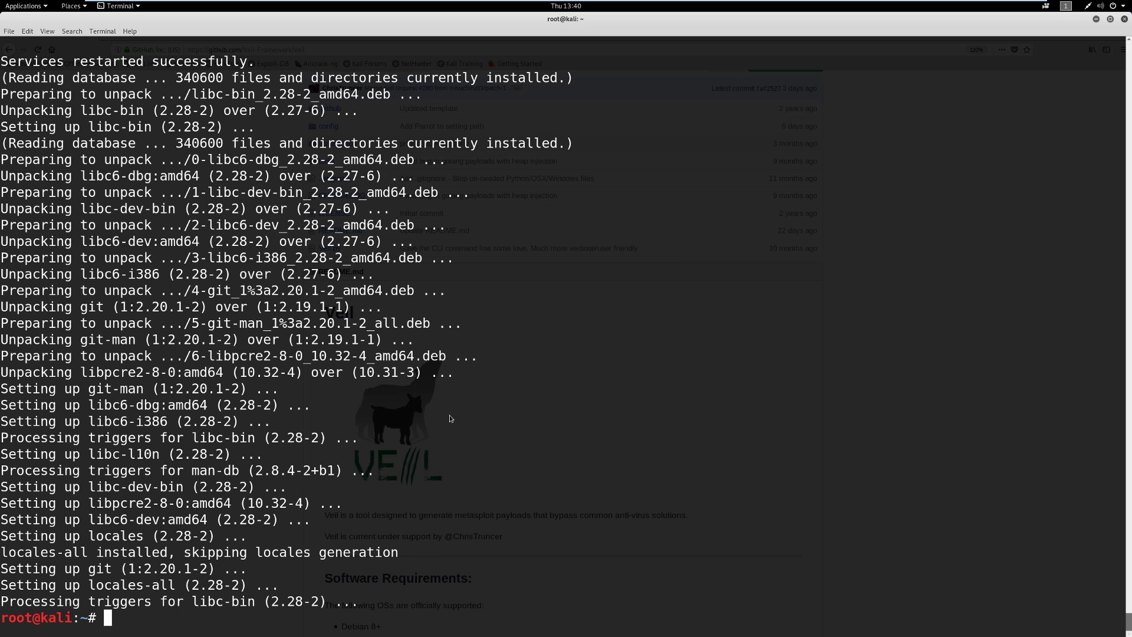
- Type git, list its commands with Tab completion, and begin 'git clone'
type("gi")
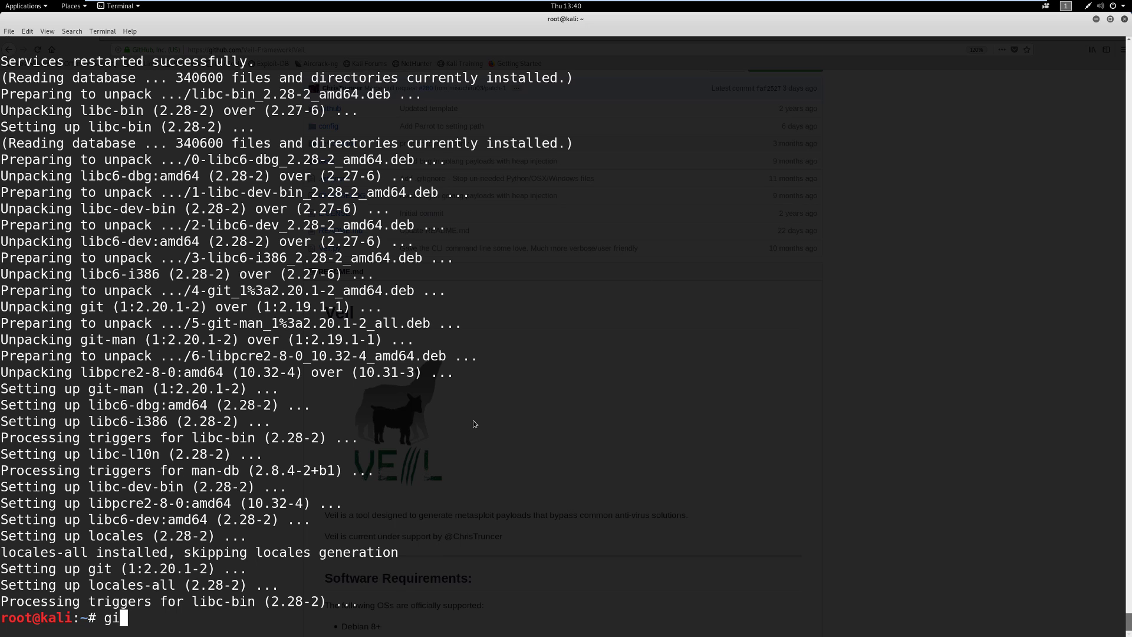
key("Tab")
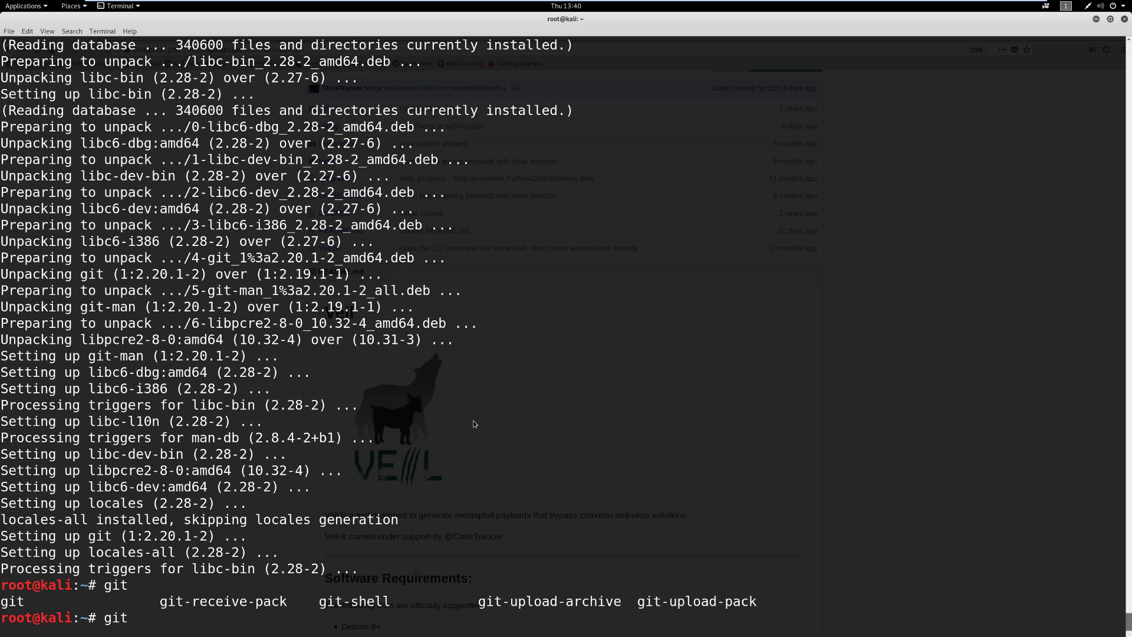
mouse_move(170, 623)
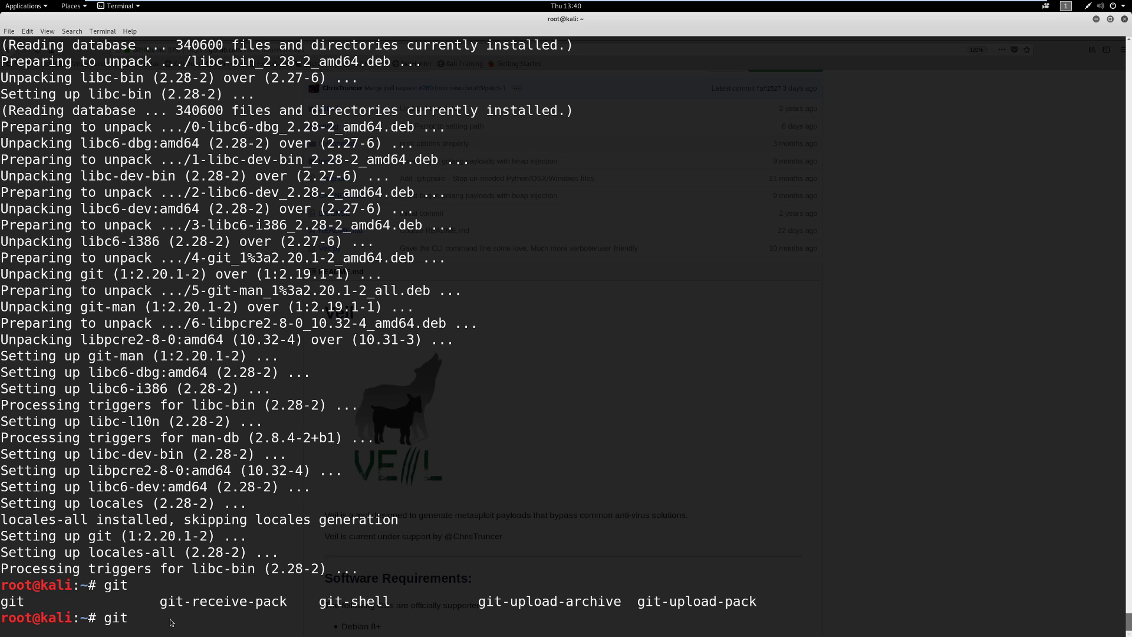
mouse_move(1092, 64)
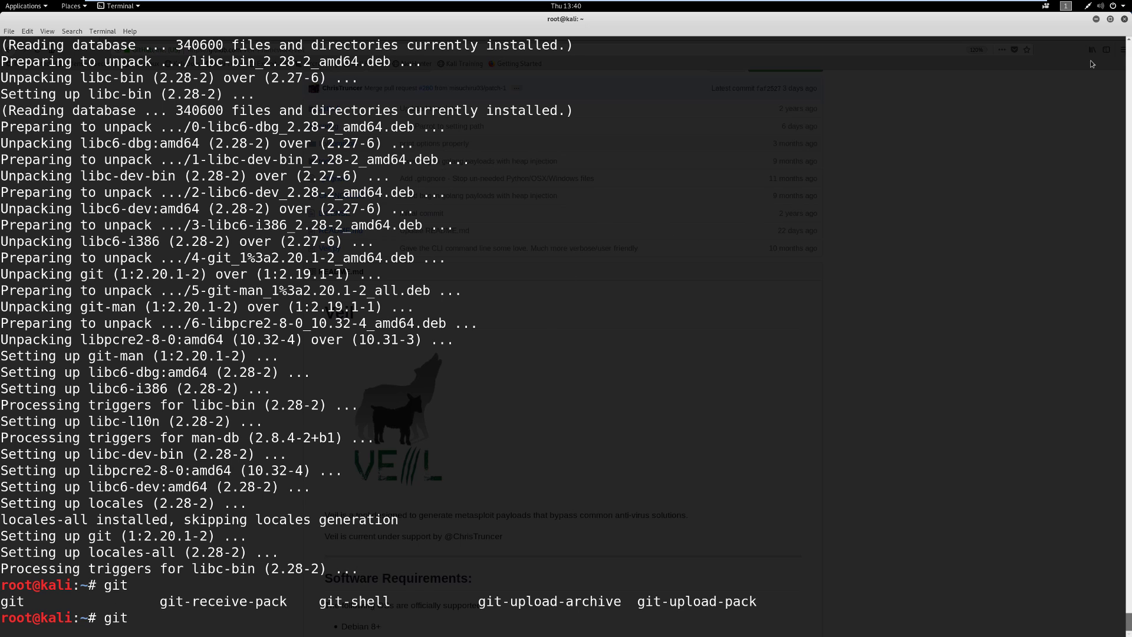
type("clone")
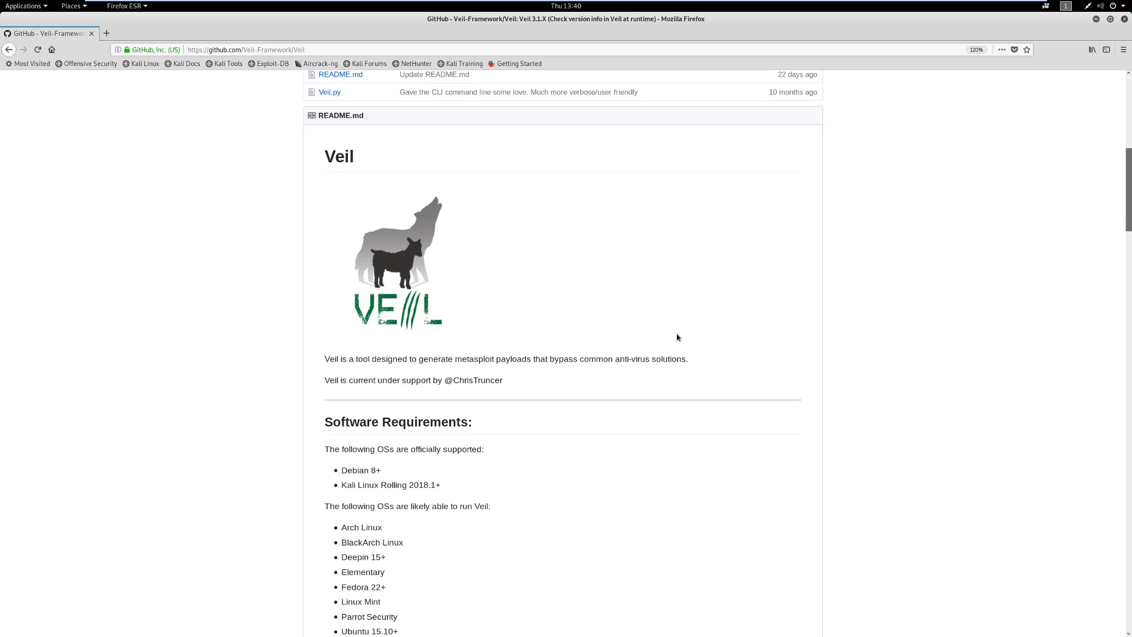
- Reveal and copy the Veil repository's HTTPS clone URL
scroll("down", 3)
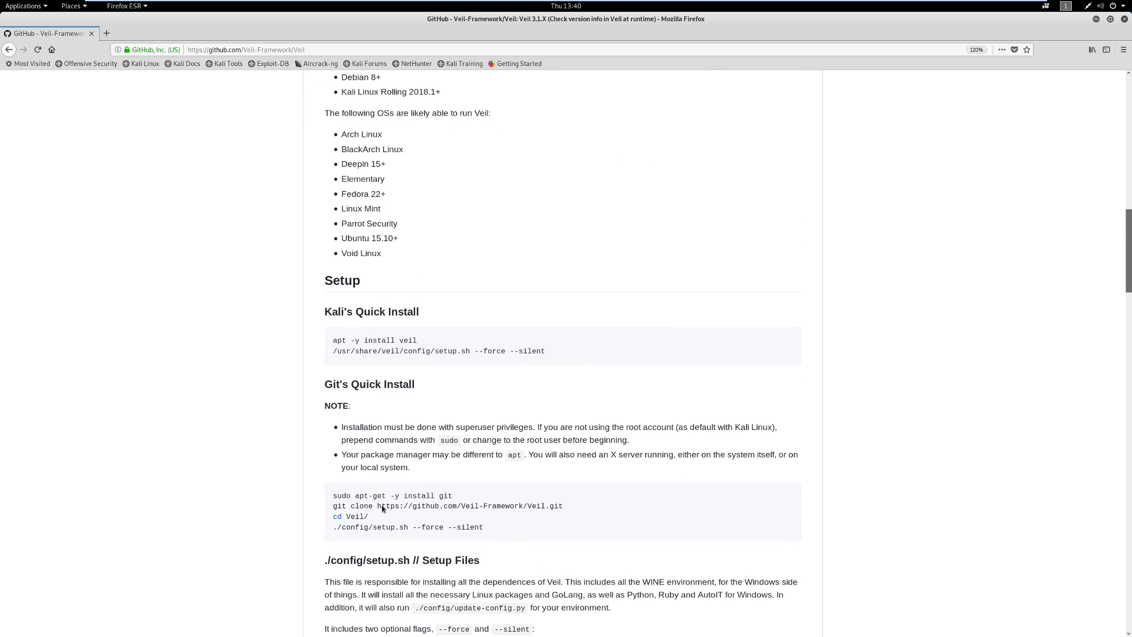
scroll("up", 3)
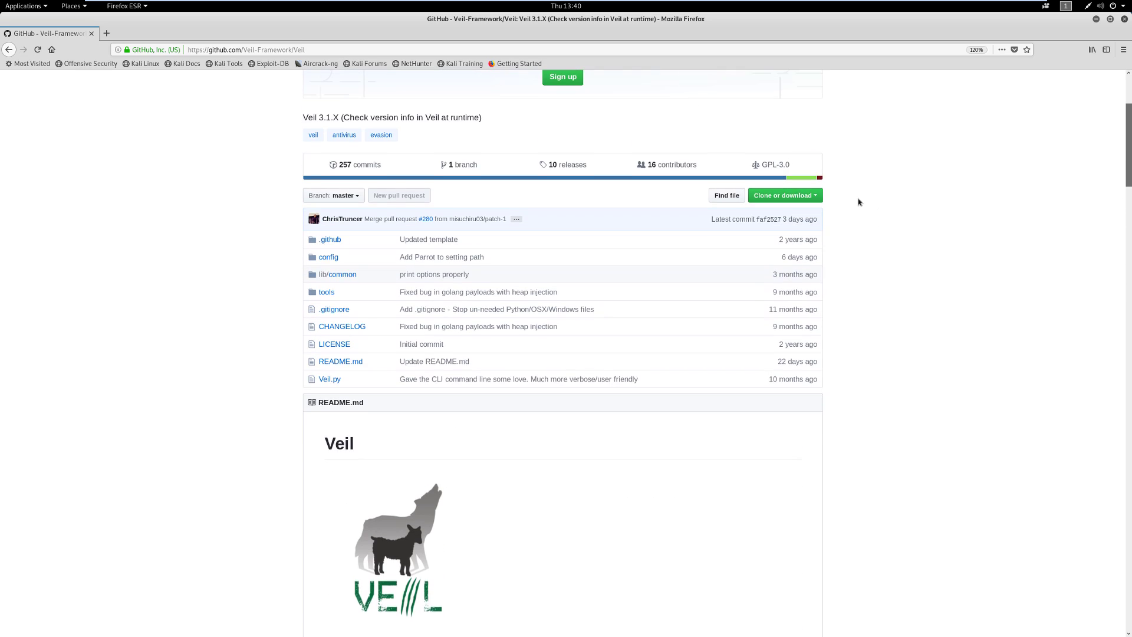
left_click(784, 196)
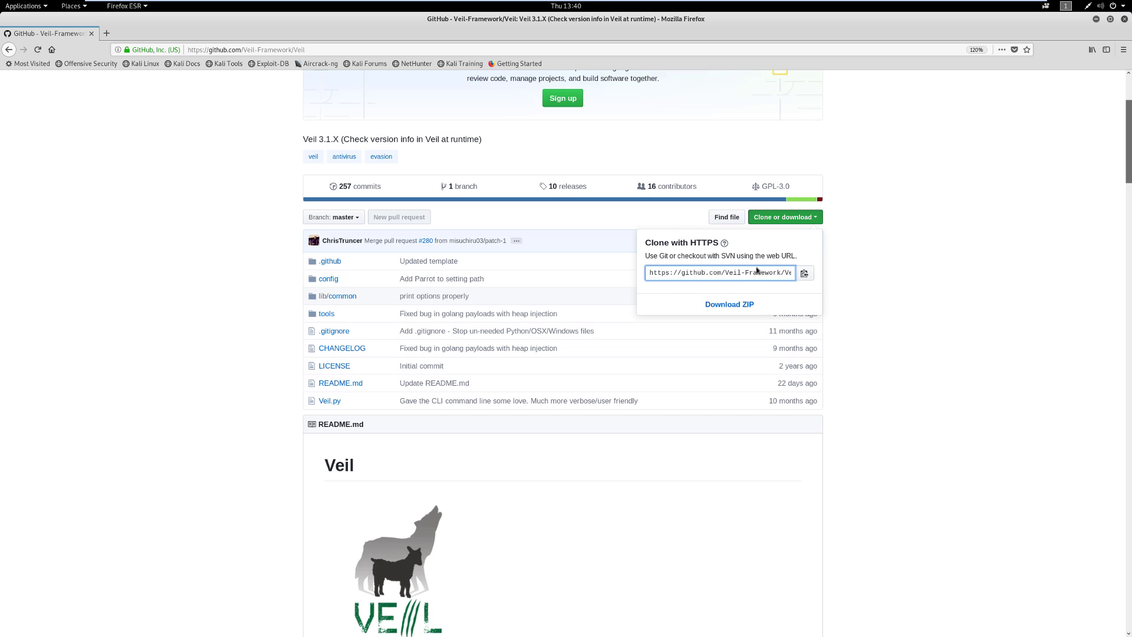
right_click(718, 272)
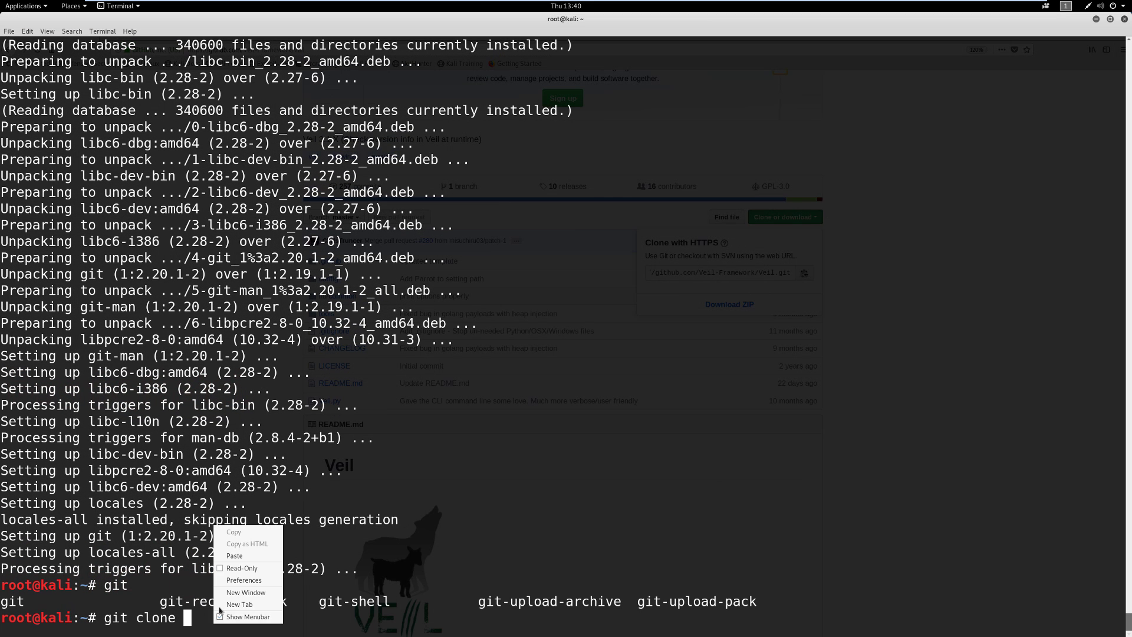
- Paste the Veil URL into git clone, run it, and cd into Veil/
left_click(234, 556)
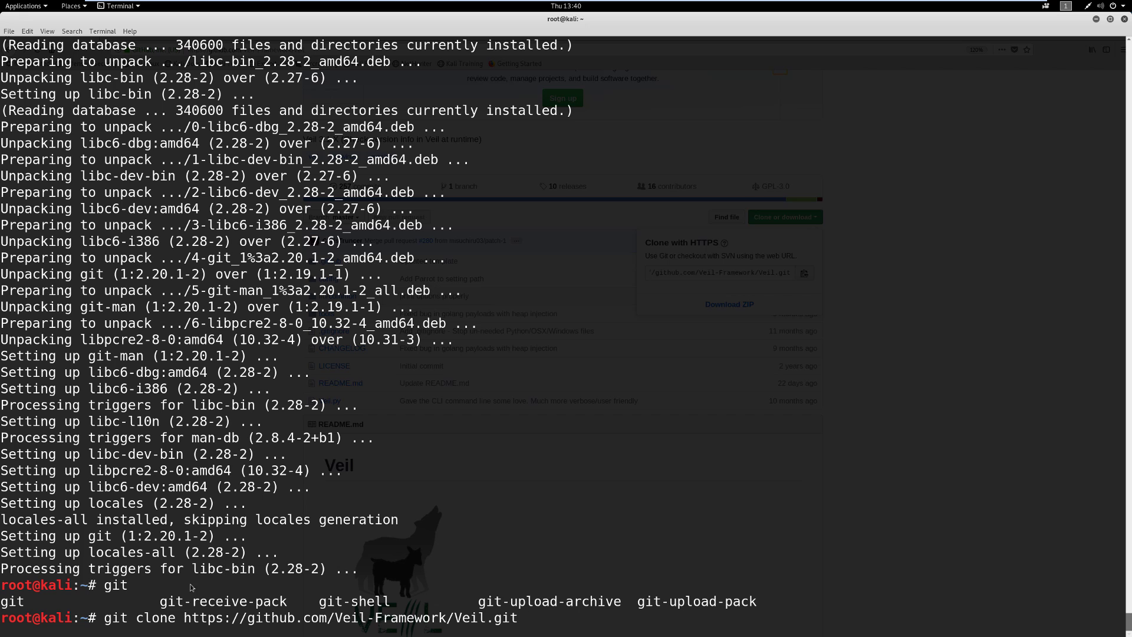
key("Return")
type("ls")
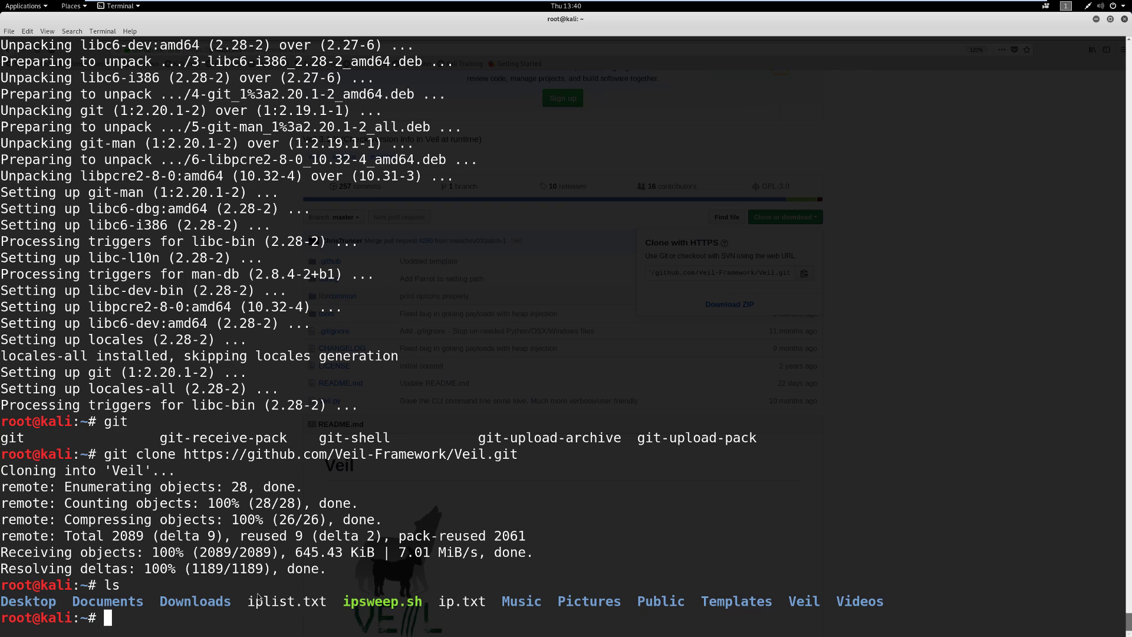
mouse_move(654, 369)
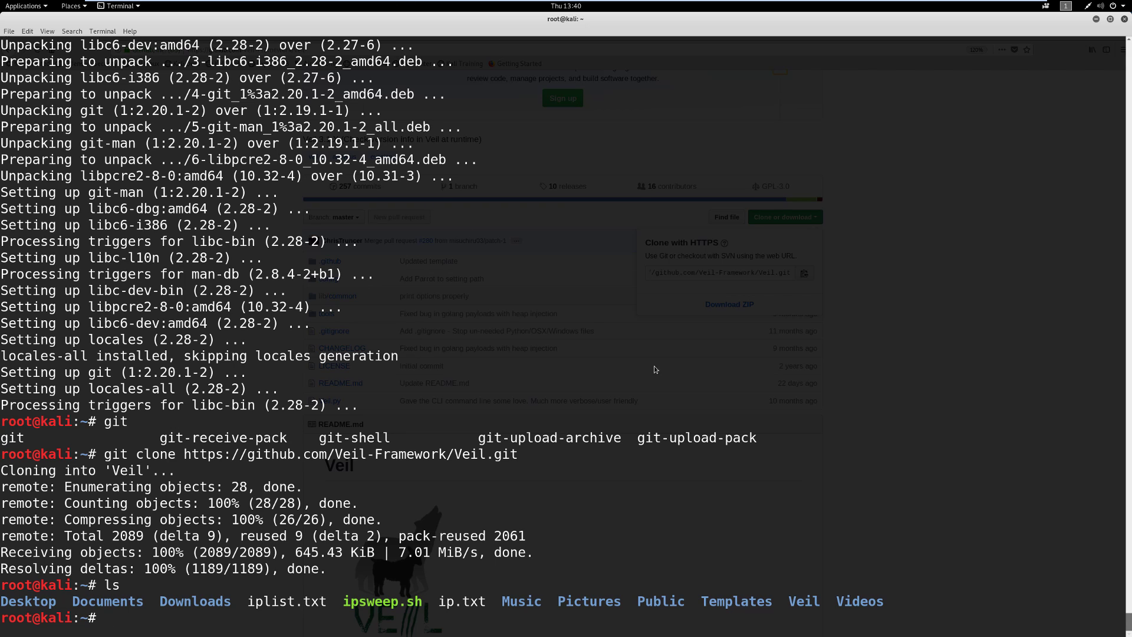
double_click(803, 601)
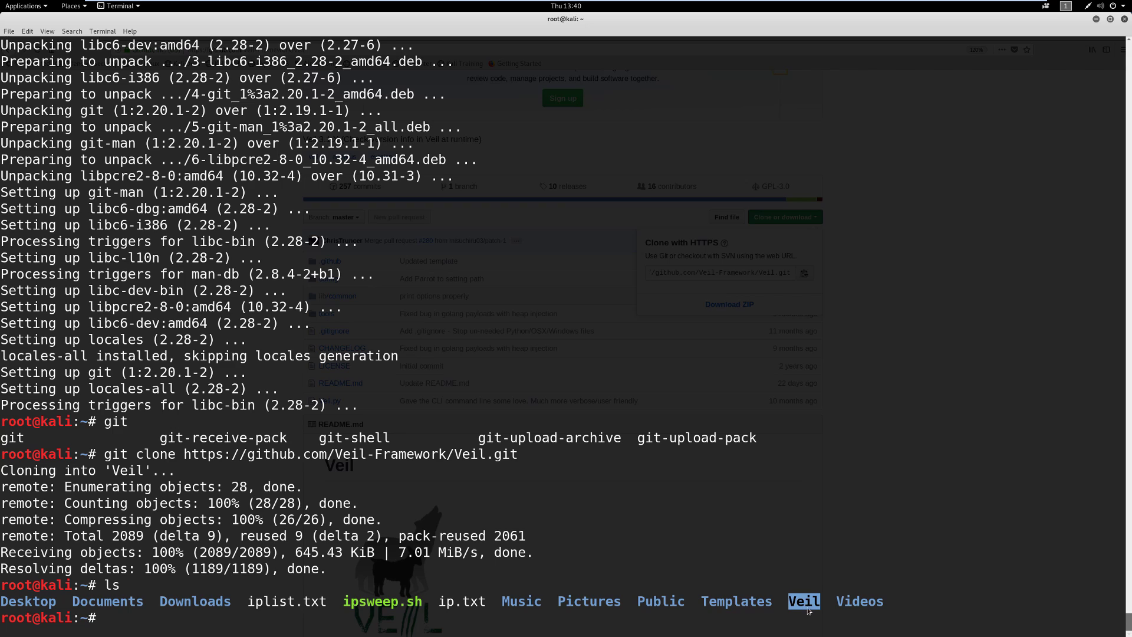
mouse_move(582, 618)
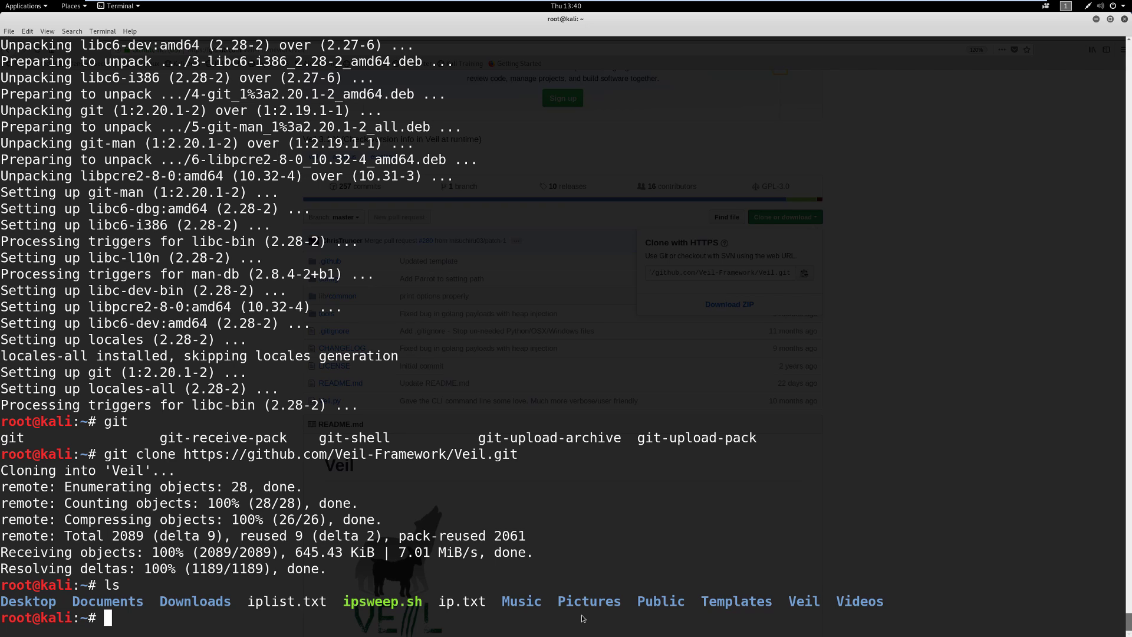
type("c")
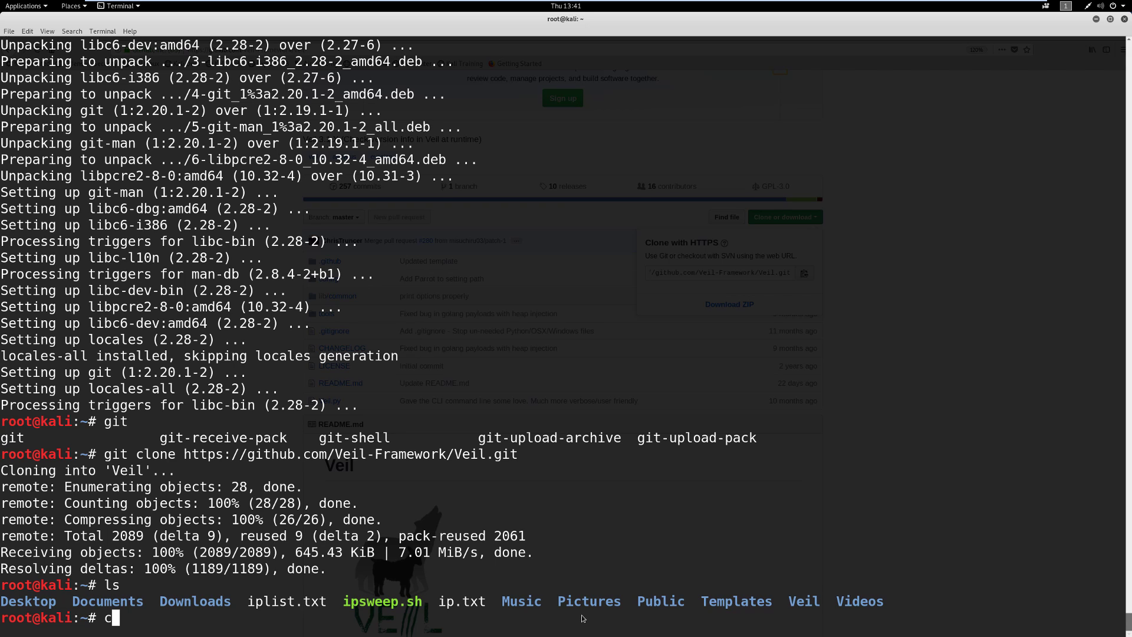
type("d /opt/")
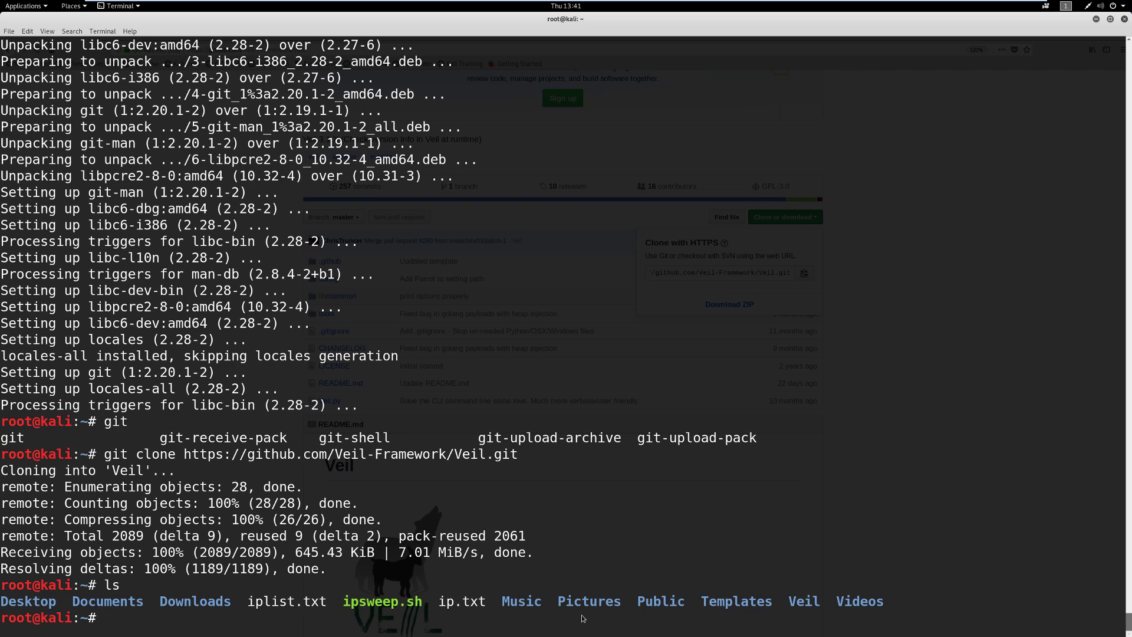
type("cd Veil/")
type("ls")
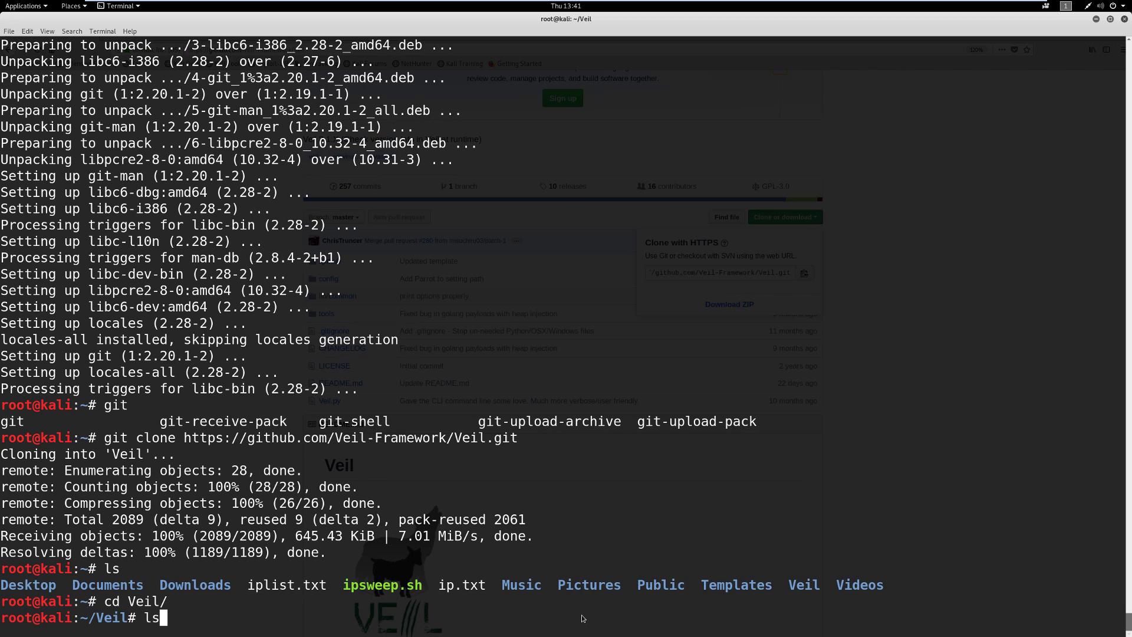
key("Return")
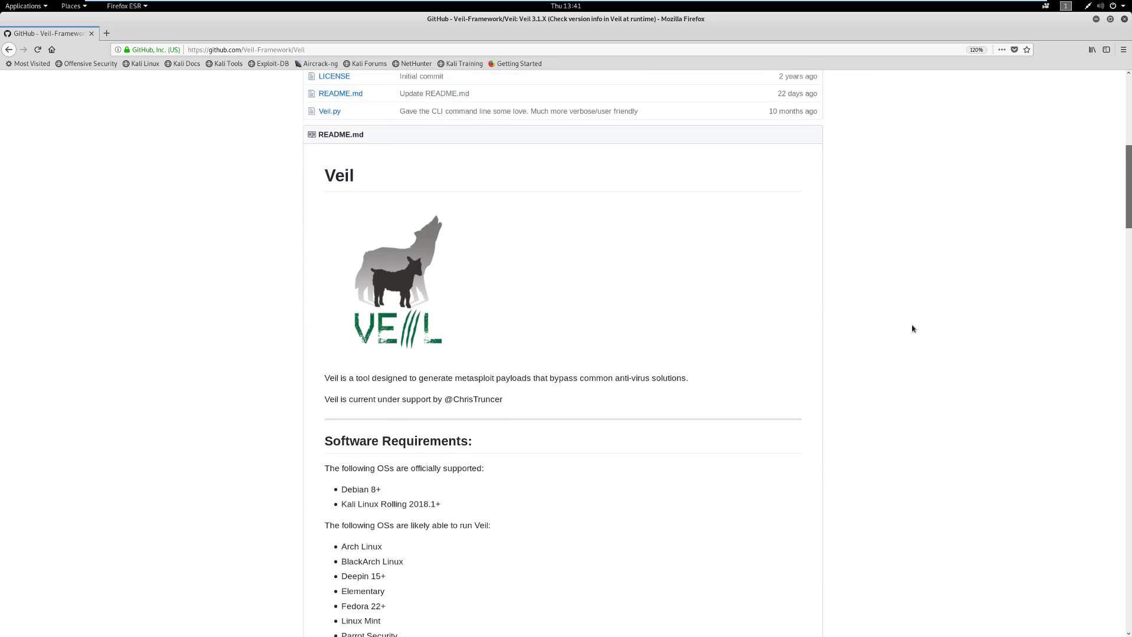
- Select the './config/setup.sh --force --silent' line under Git's Quick Install
scroll("down", 3)
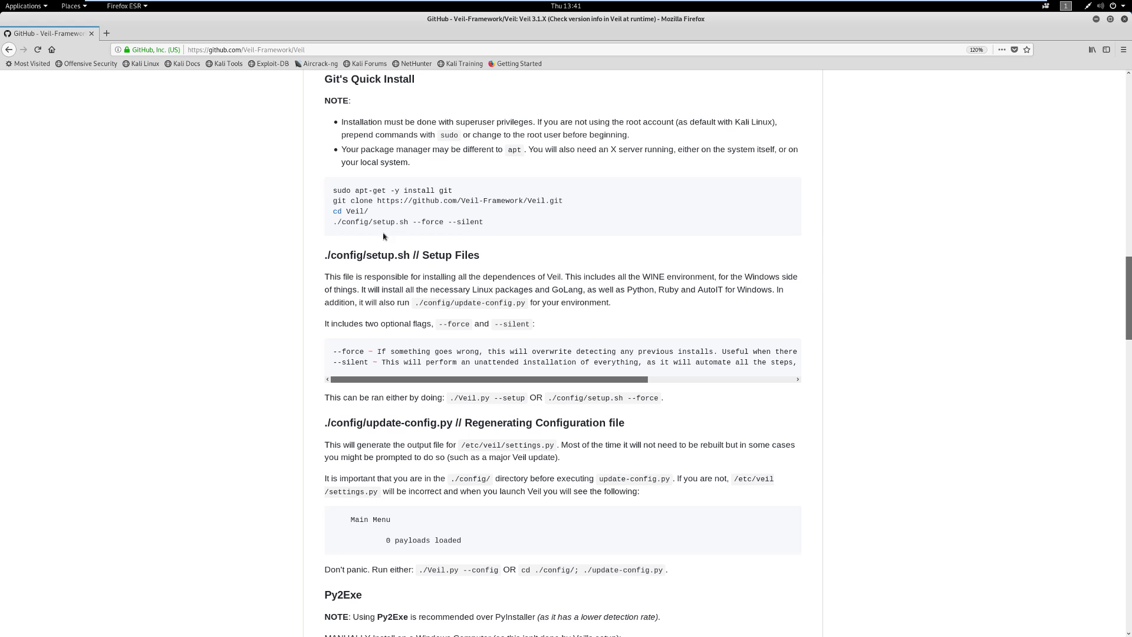
mouse_move(337, 227)
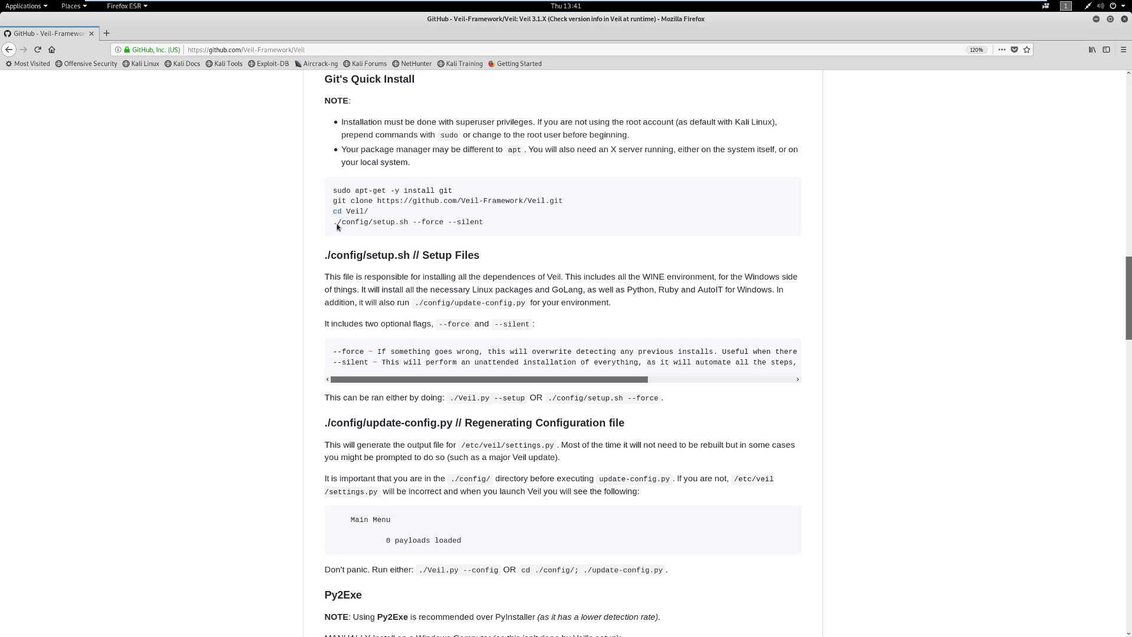
mouse_move(373, 231)
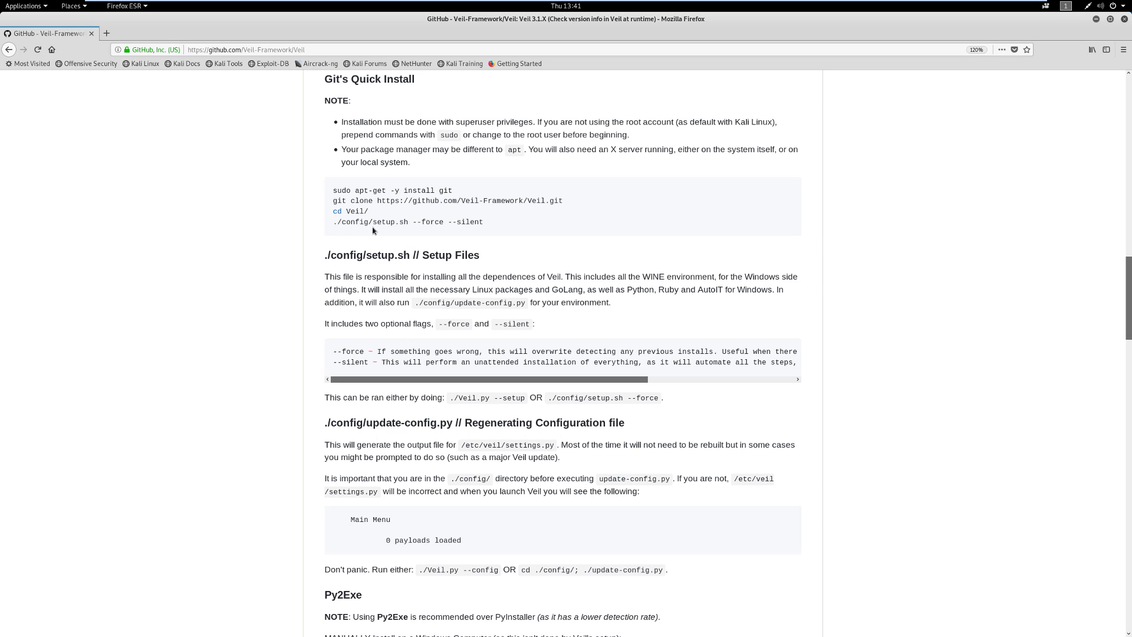
mouse_move(479, 218)
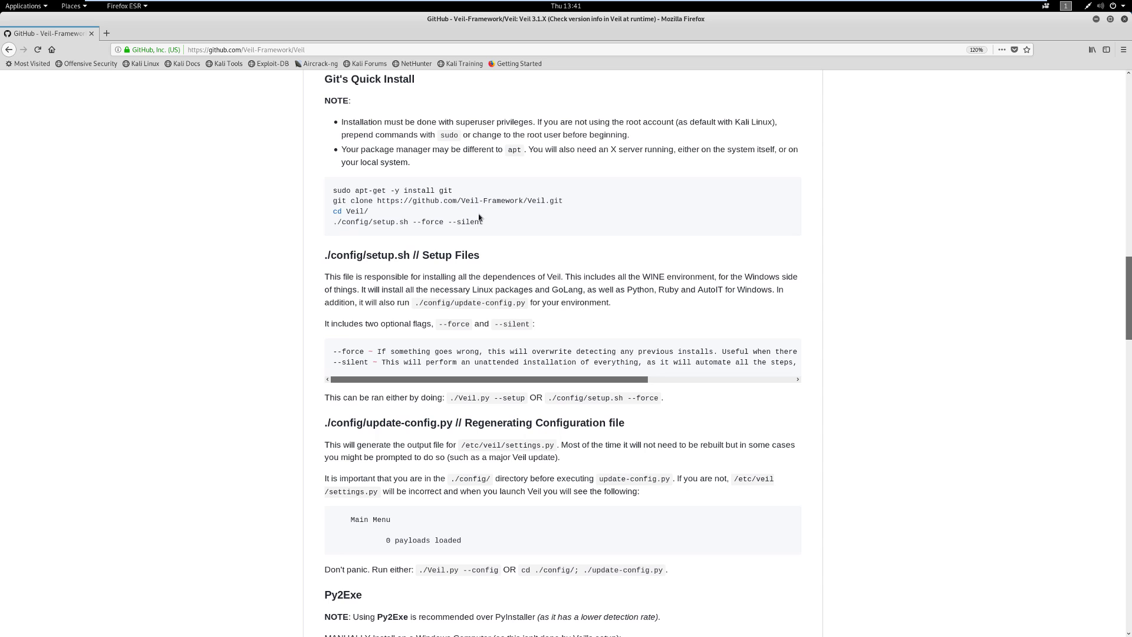
triple_click(408, 222)
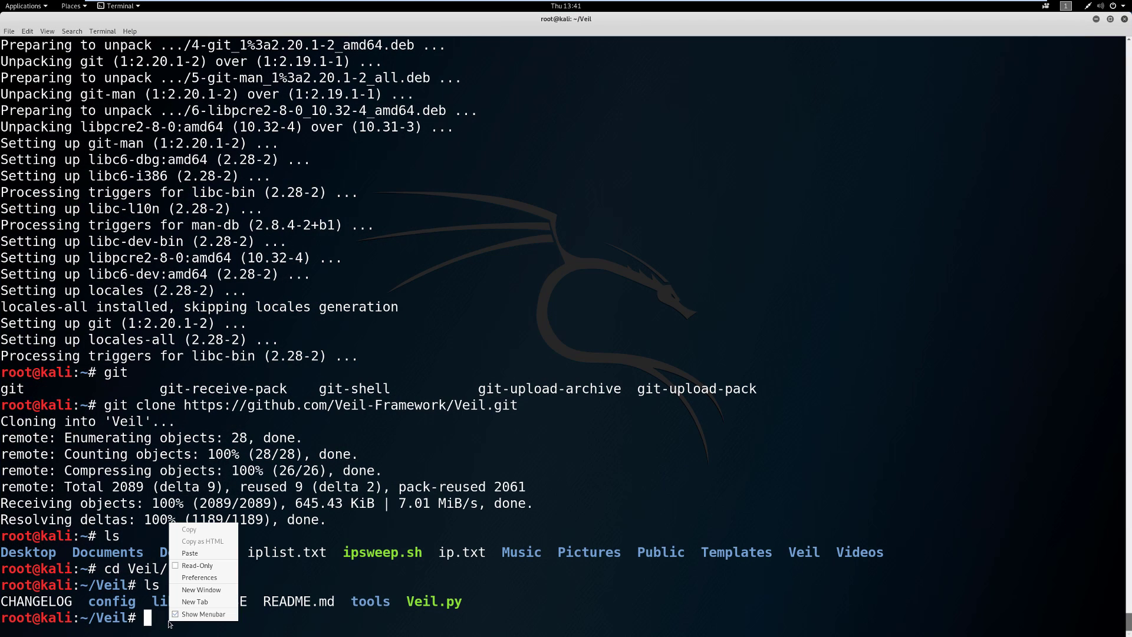
- Run './config/setup.sh --force --silent' to start Veil's installer
type("./config/setup.sh --force --silent")
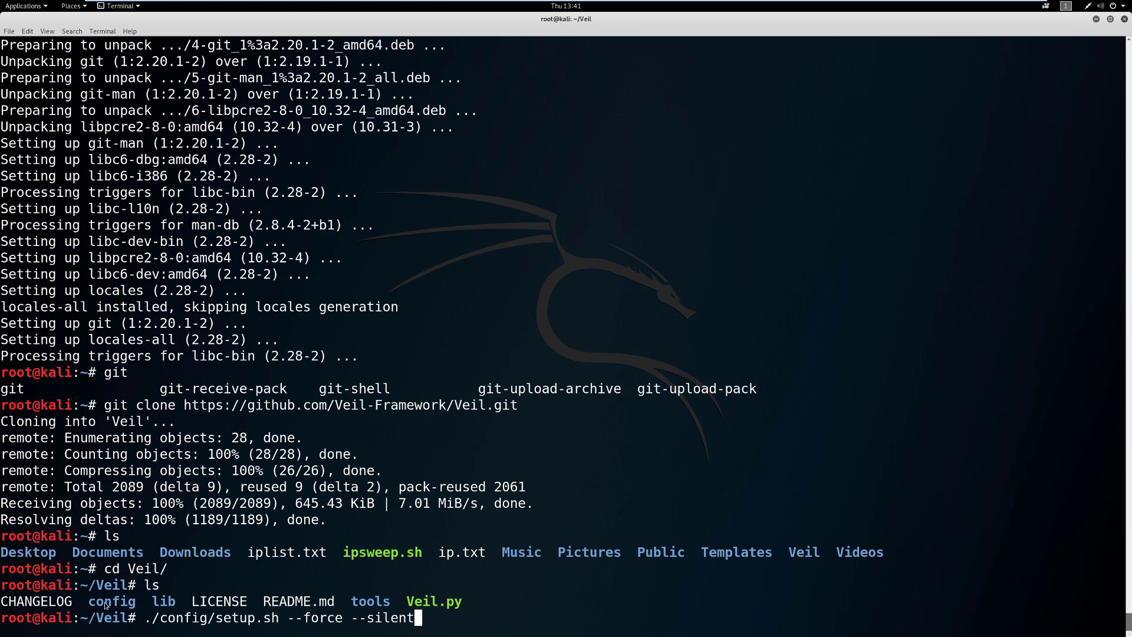
mouse_move(451, 606)
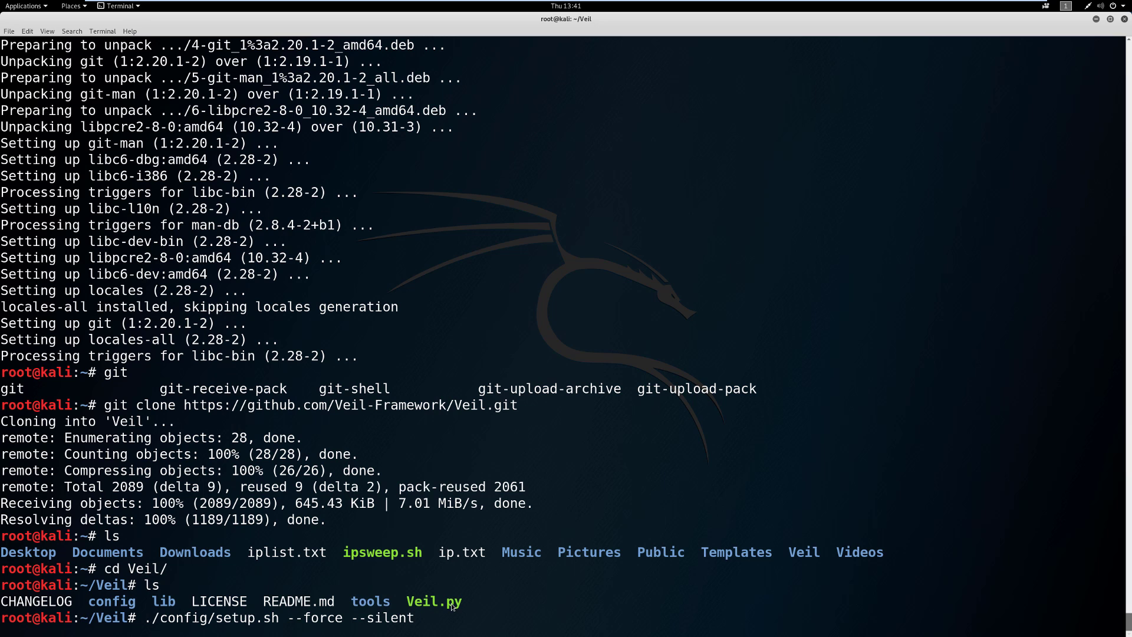
key("Return")
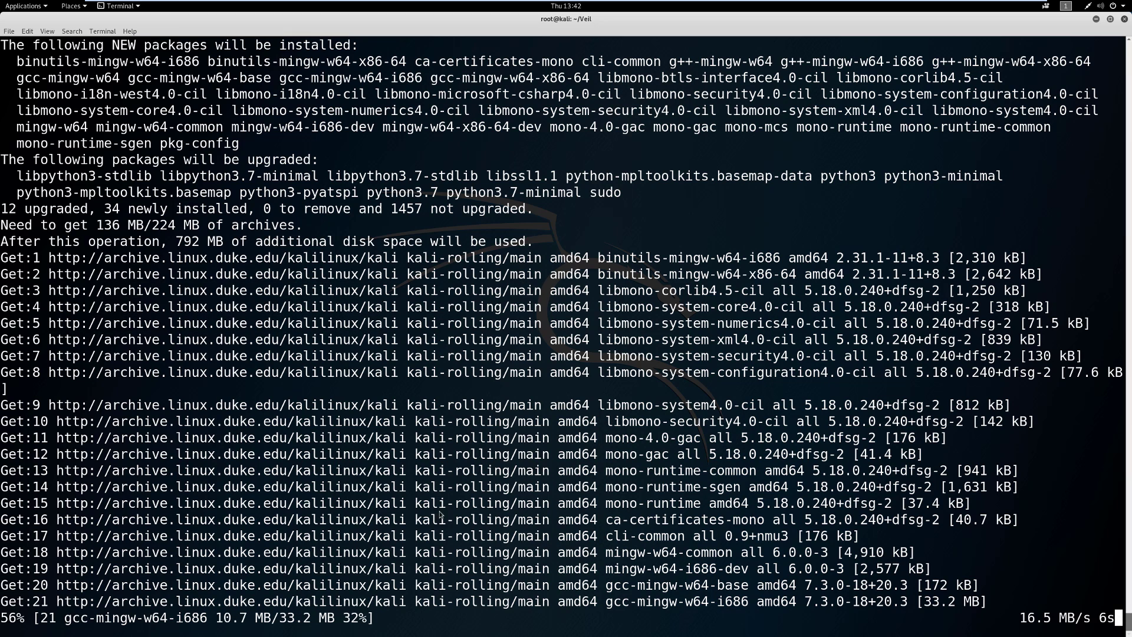
mouse_move(435, 232)
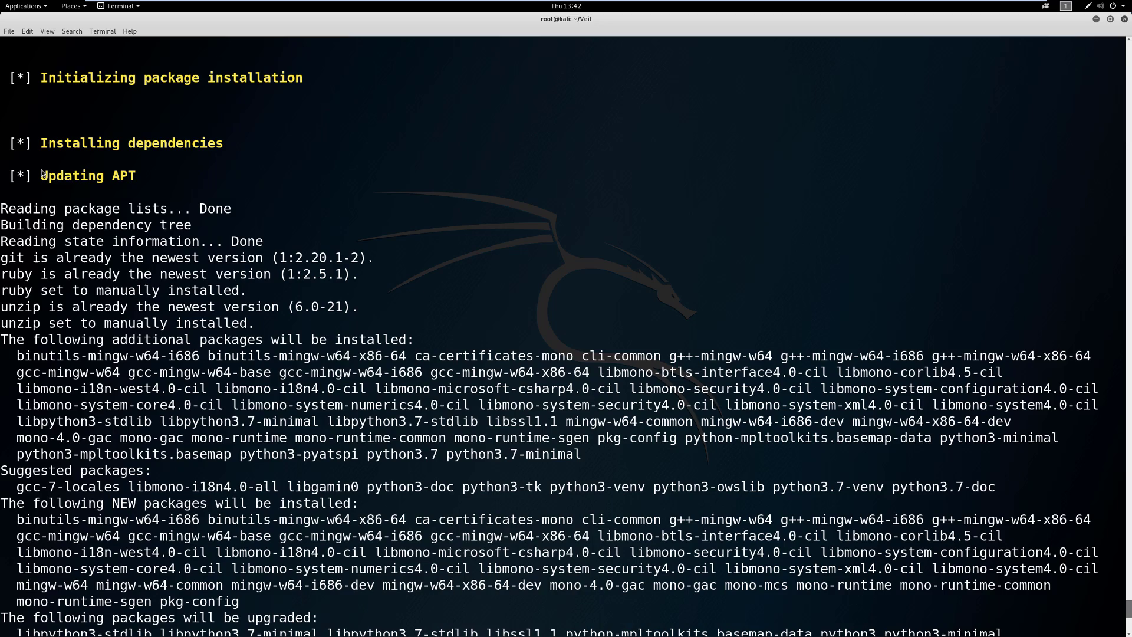
mouse_move(156, 166)
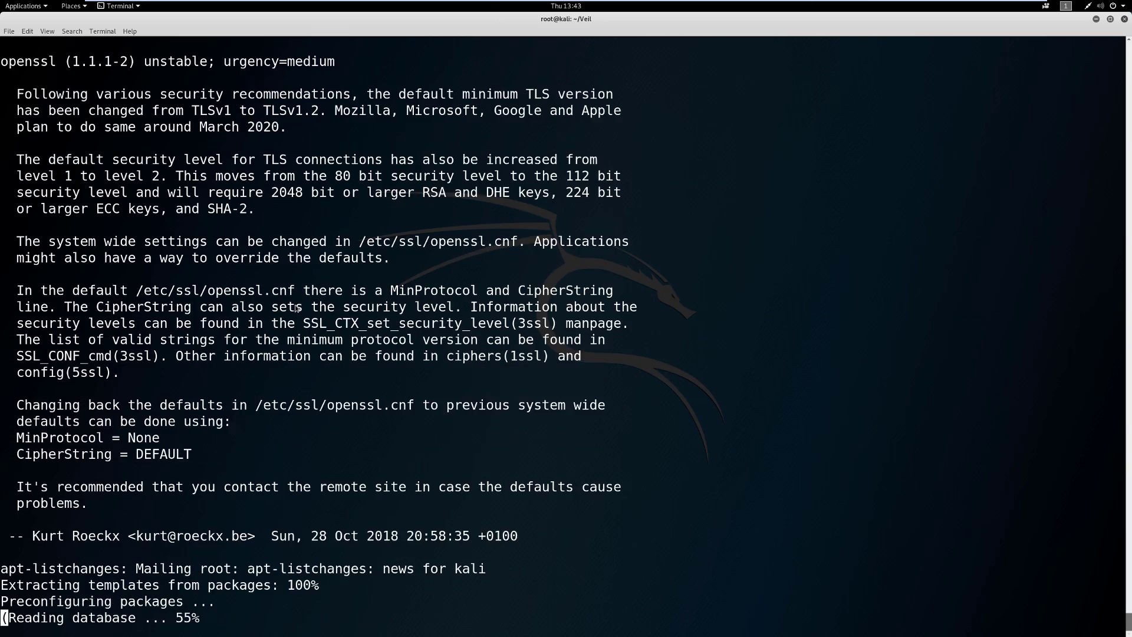
- Scroll through setup.sh output as it unpacks python3.7, mono and mingw-w64 packages
scroll("down", 3)
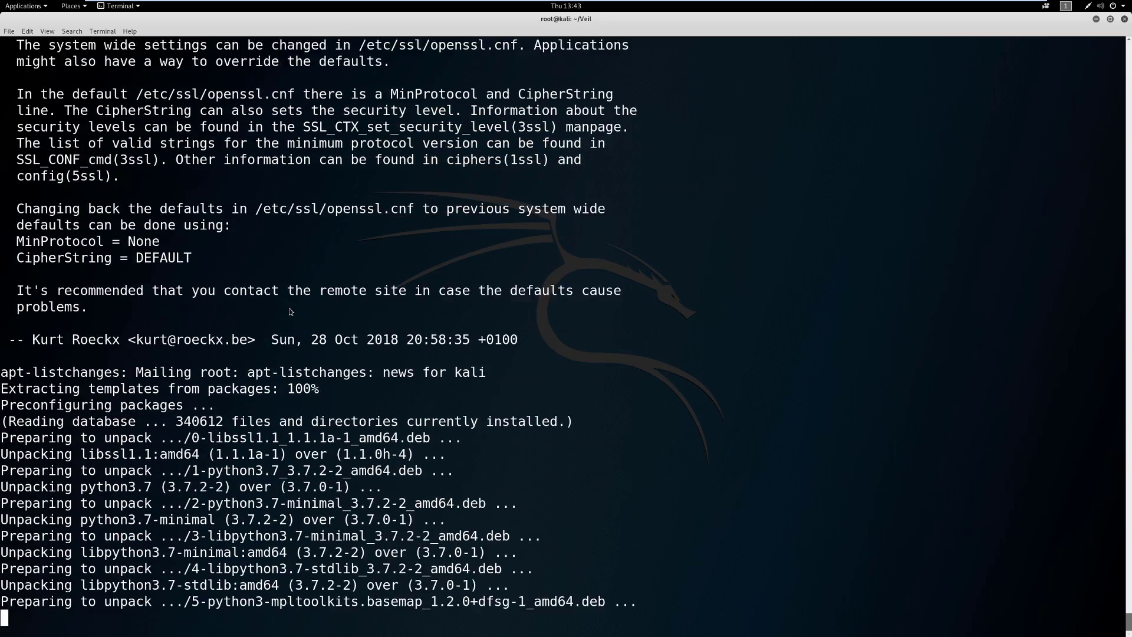
scroll("down", 3)
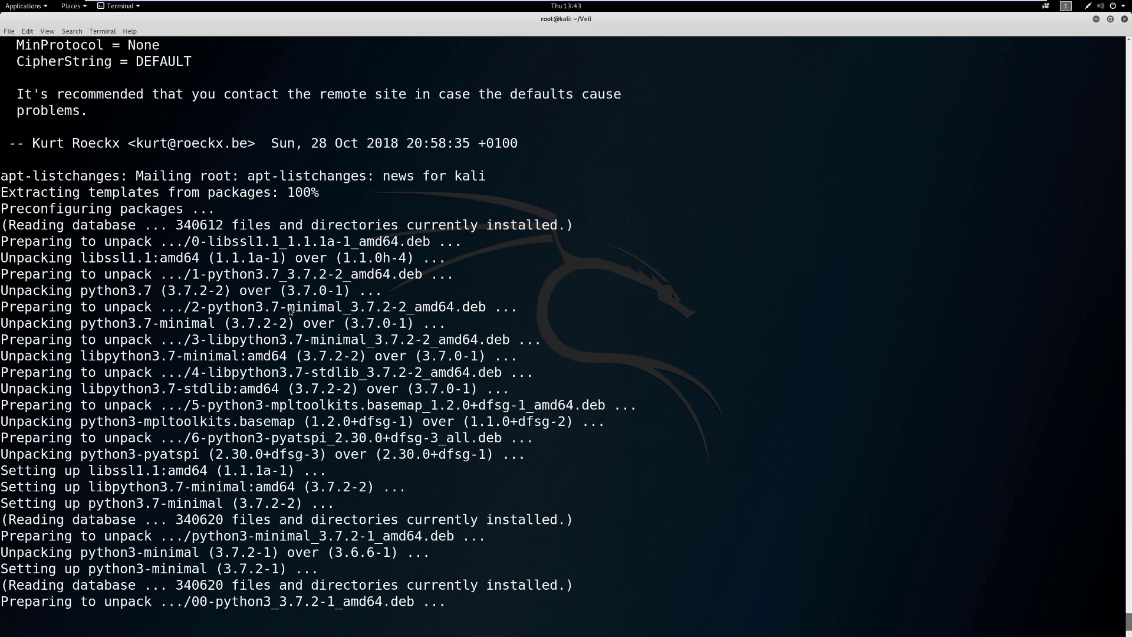
scroll("down", 3)
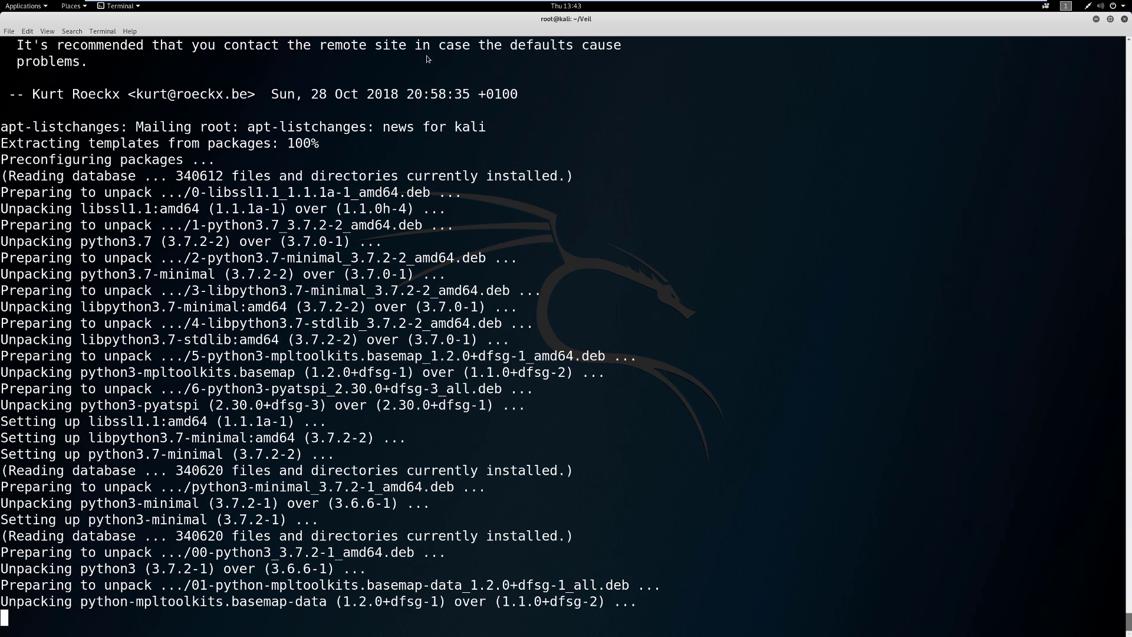
mouse_move(394, 59)
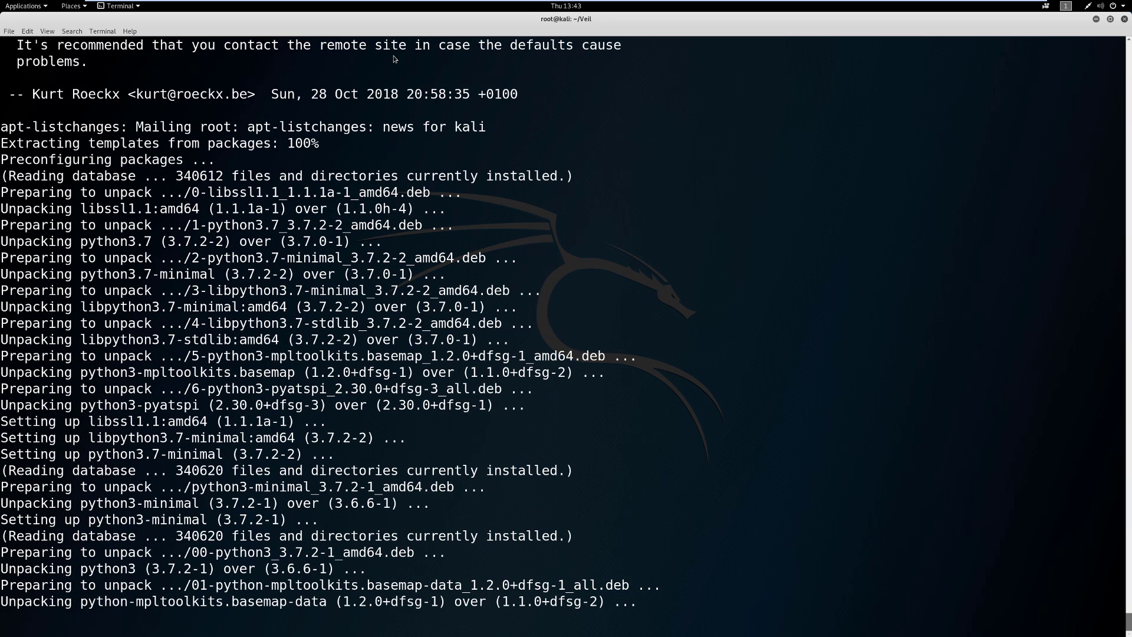
mouse_move(376, 68)
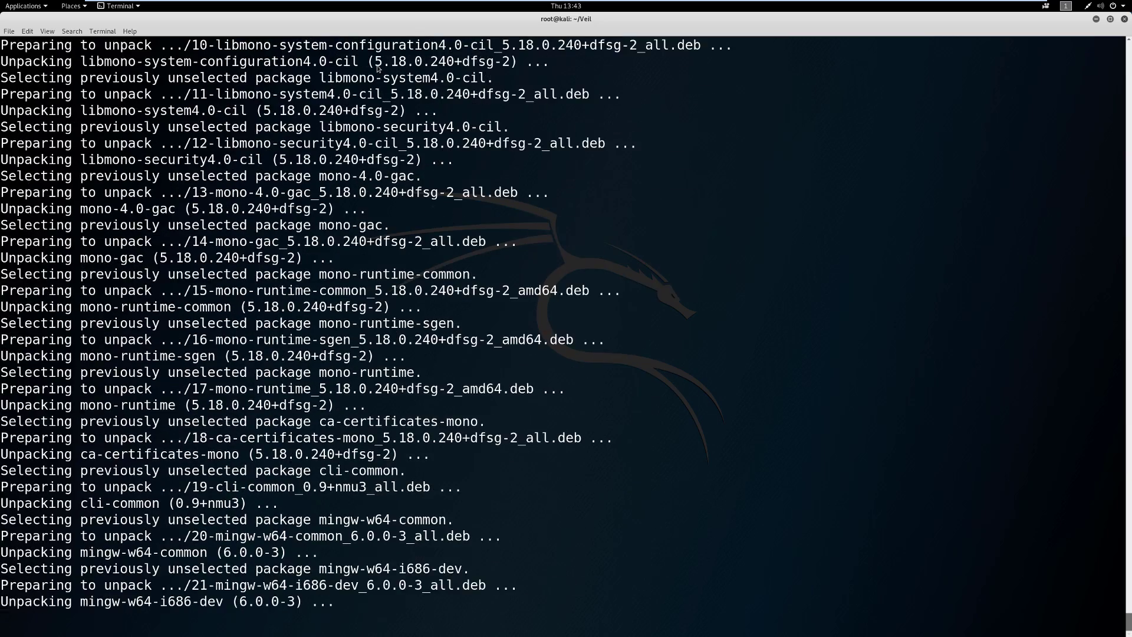
scroll("down", 3)
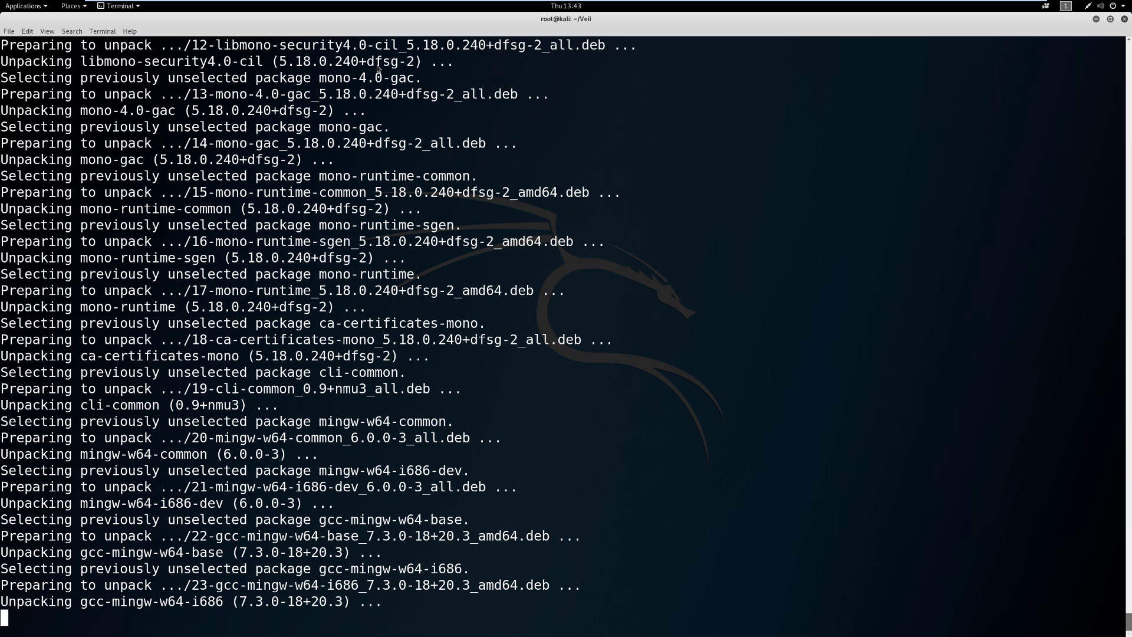
scroll("down", 3)
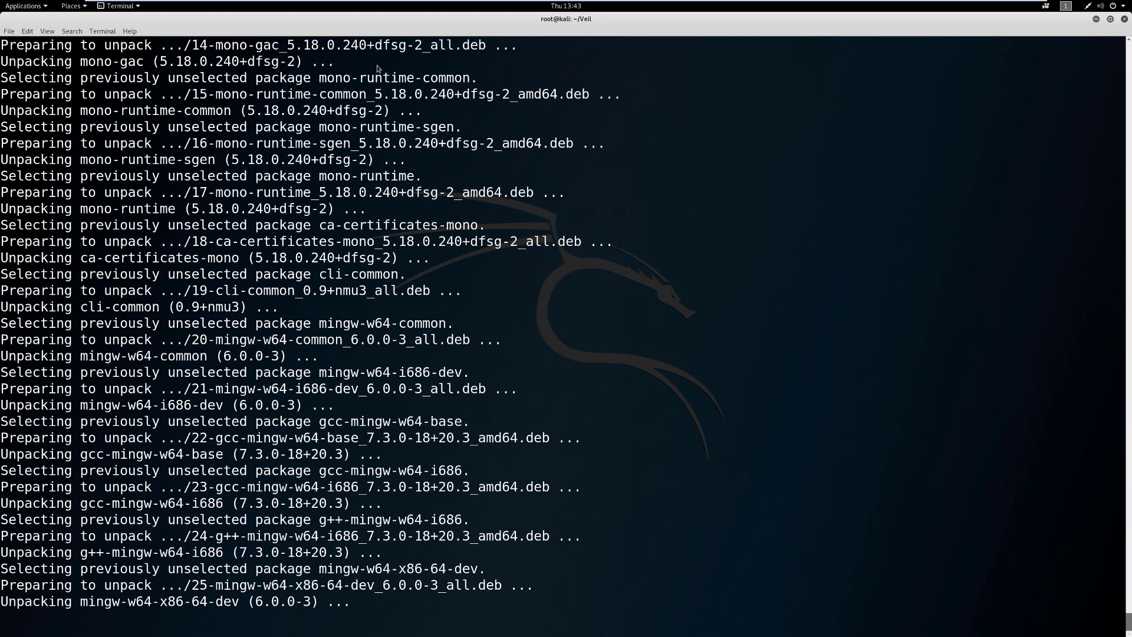
scroll("down", 3)
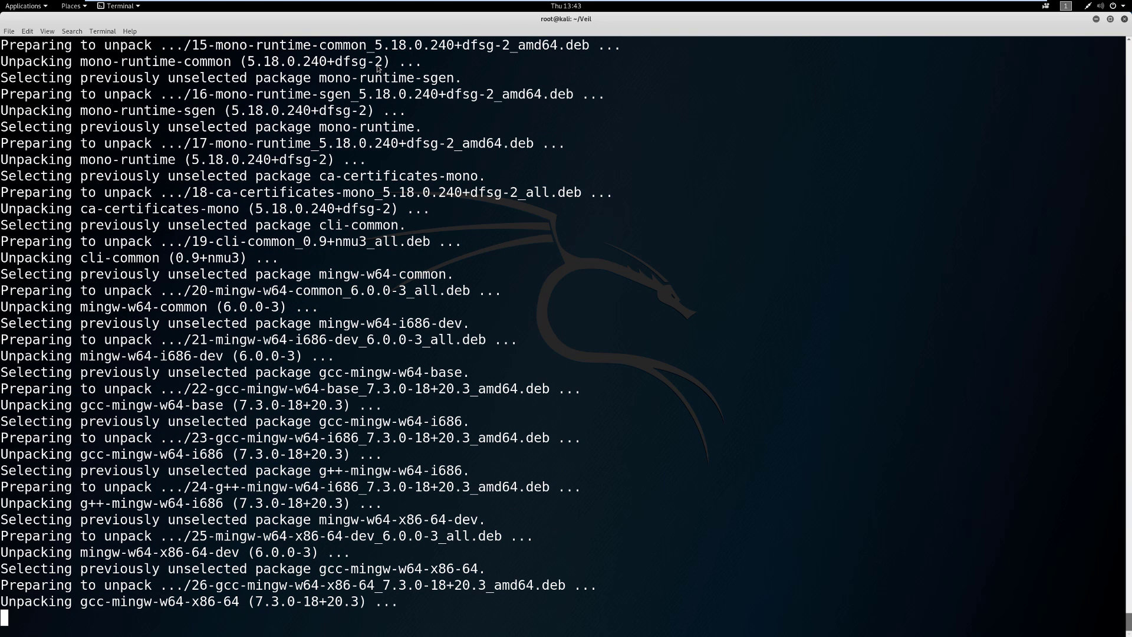